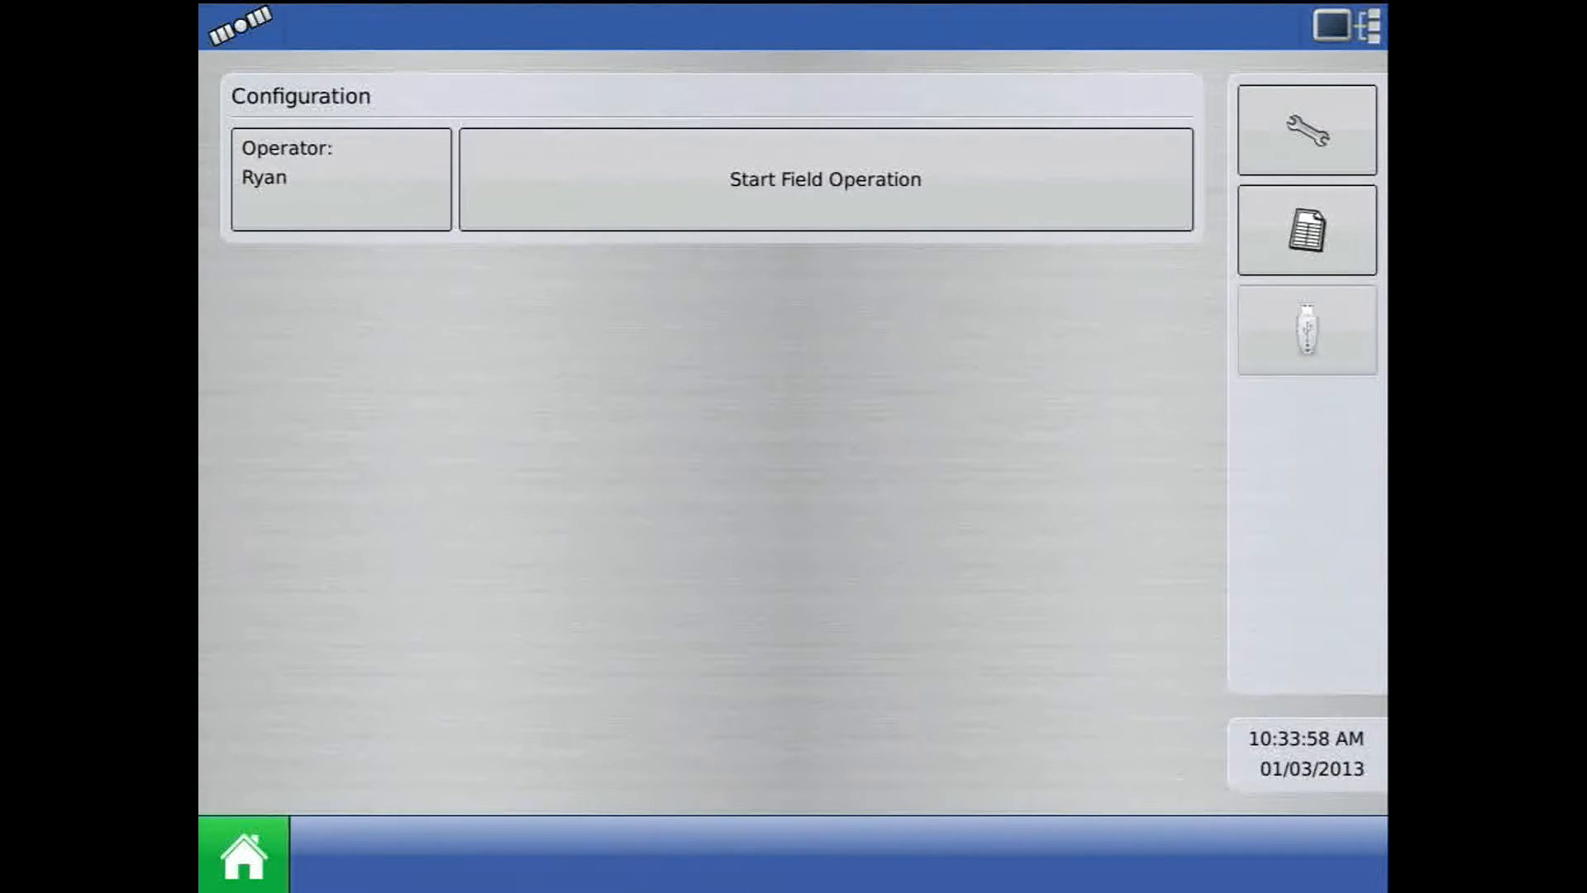
Open Configuration Setup, view the configuration types, then back out
click(1305, 129)
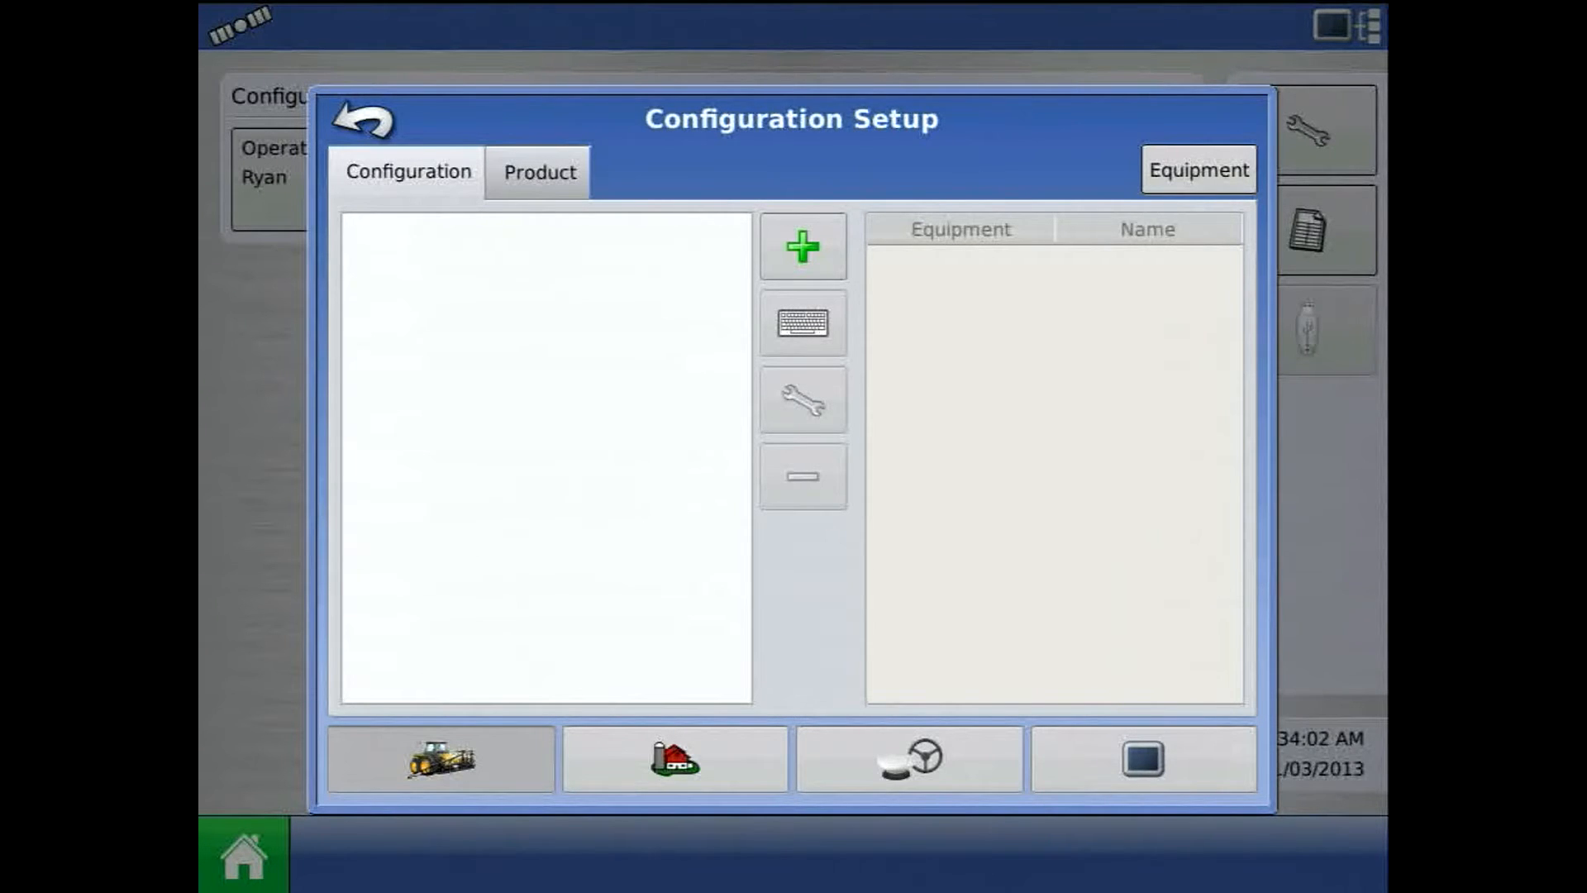
click(803, 244)
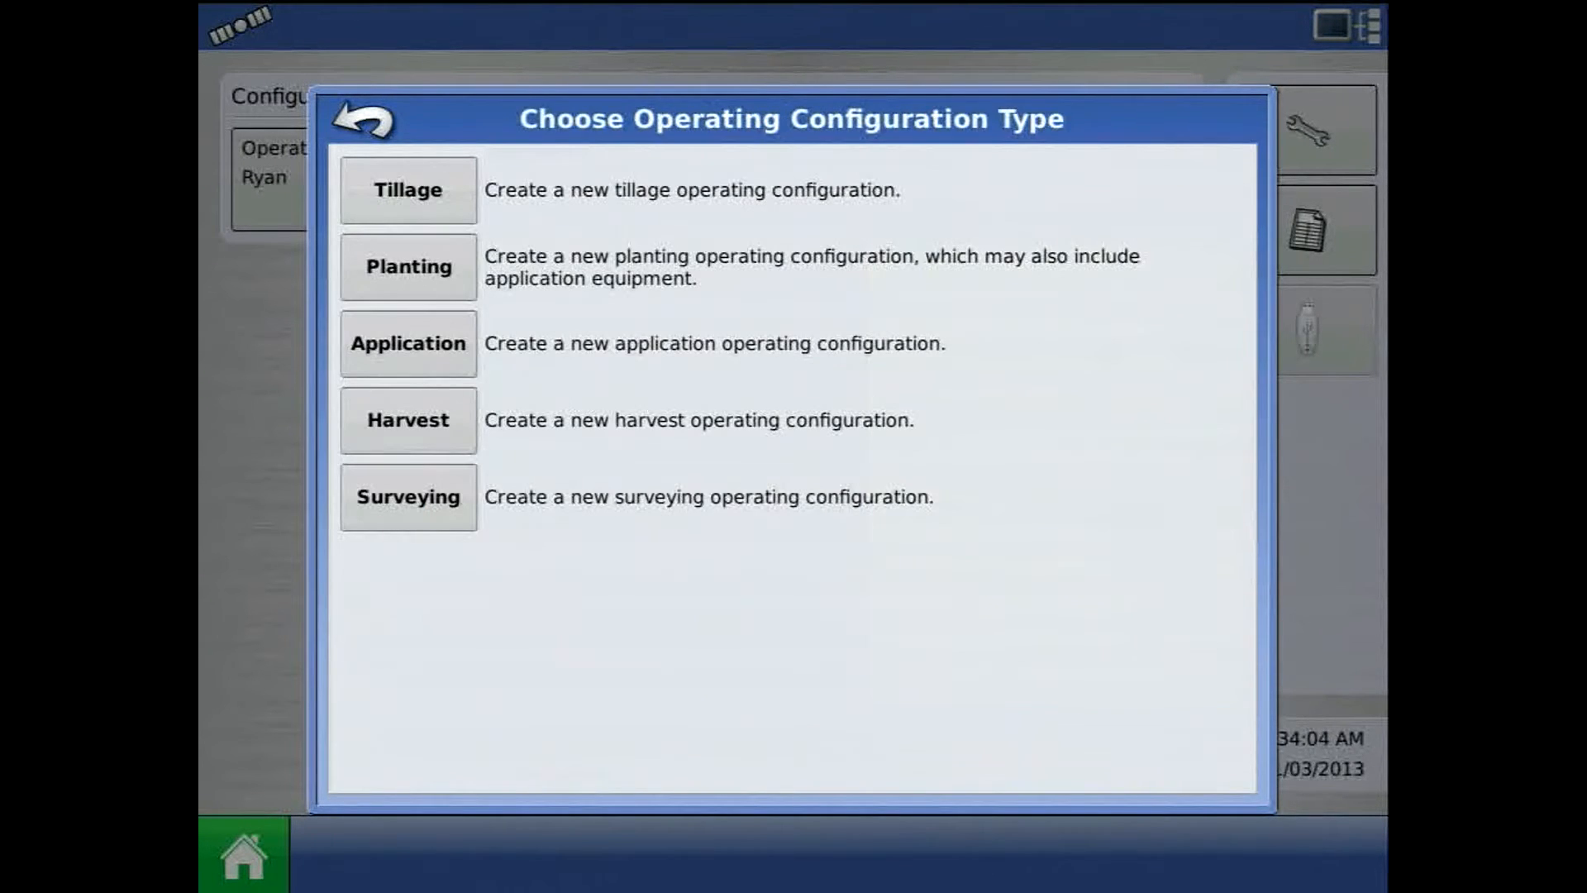
click(407, 190)
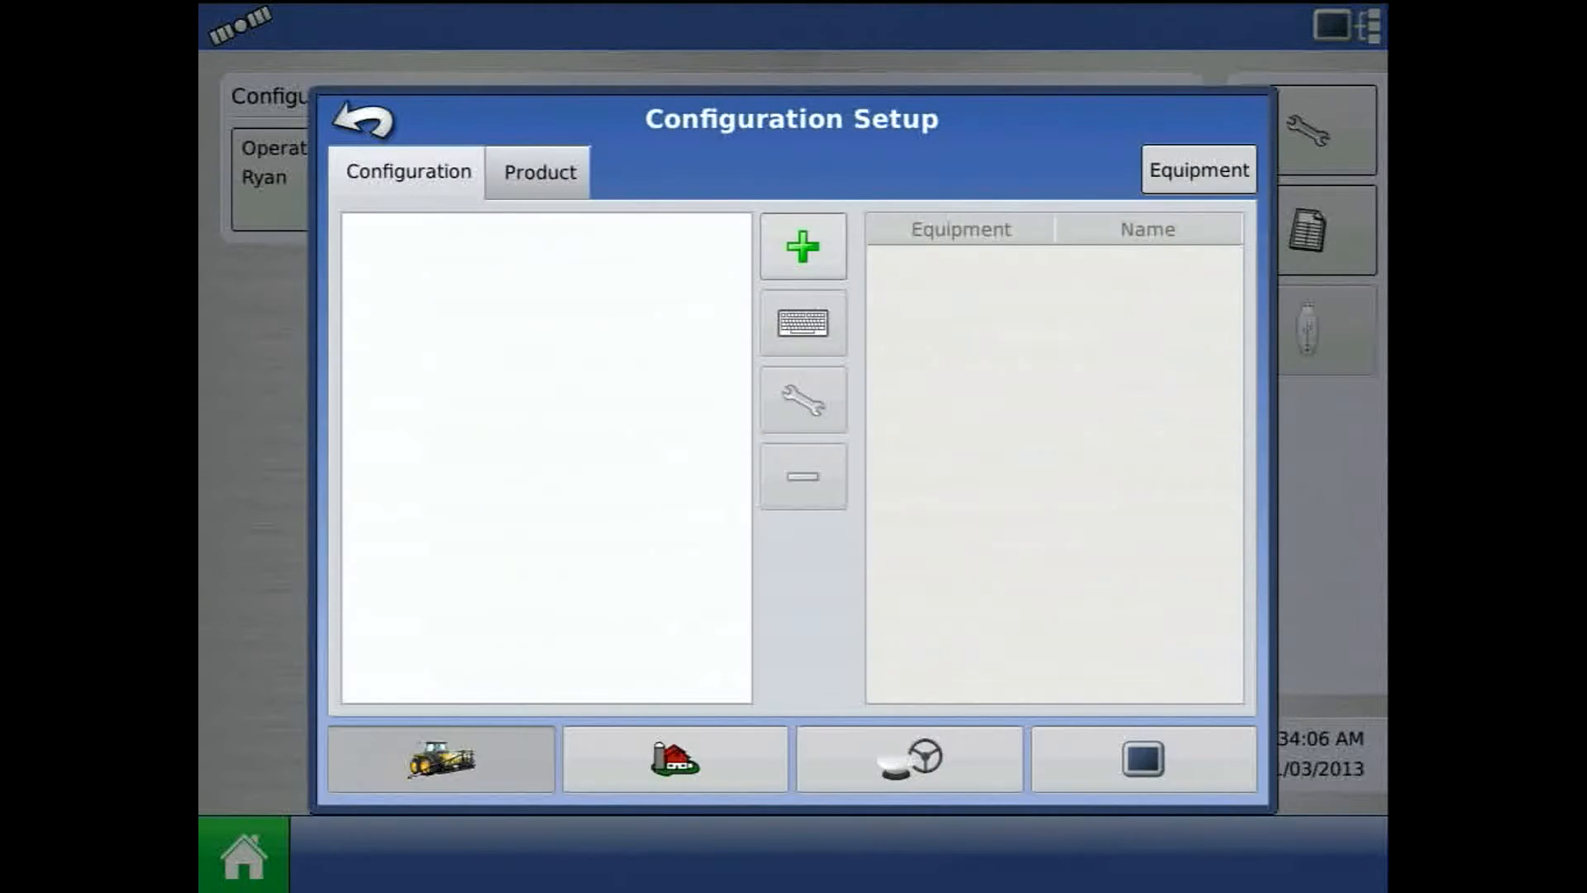
Start a planting configuration and add a vehicle with make John Deere, model 8110
click(803, 245)
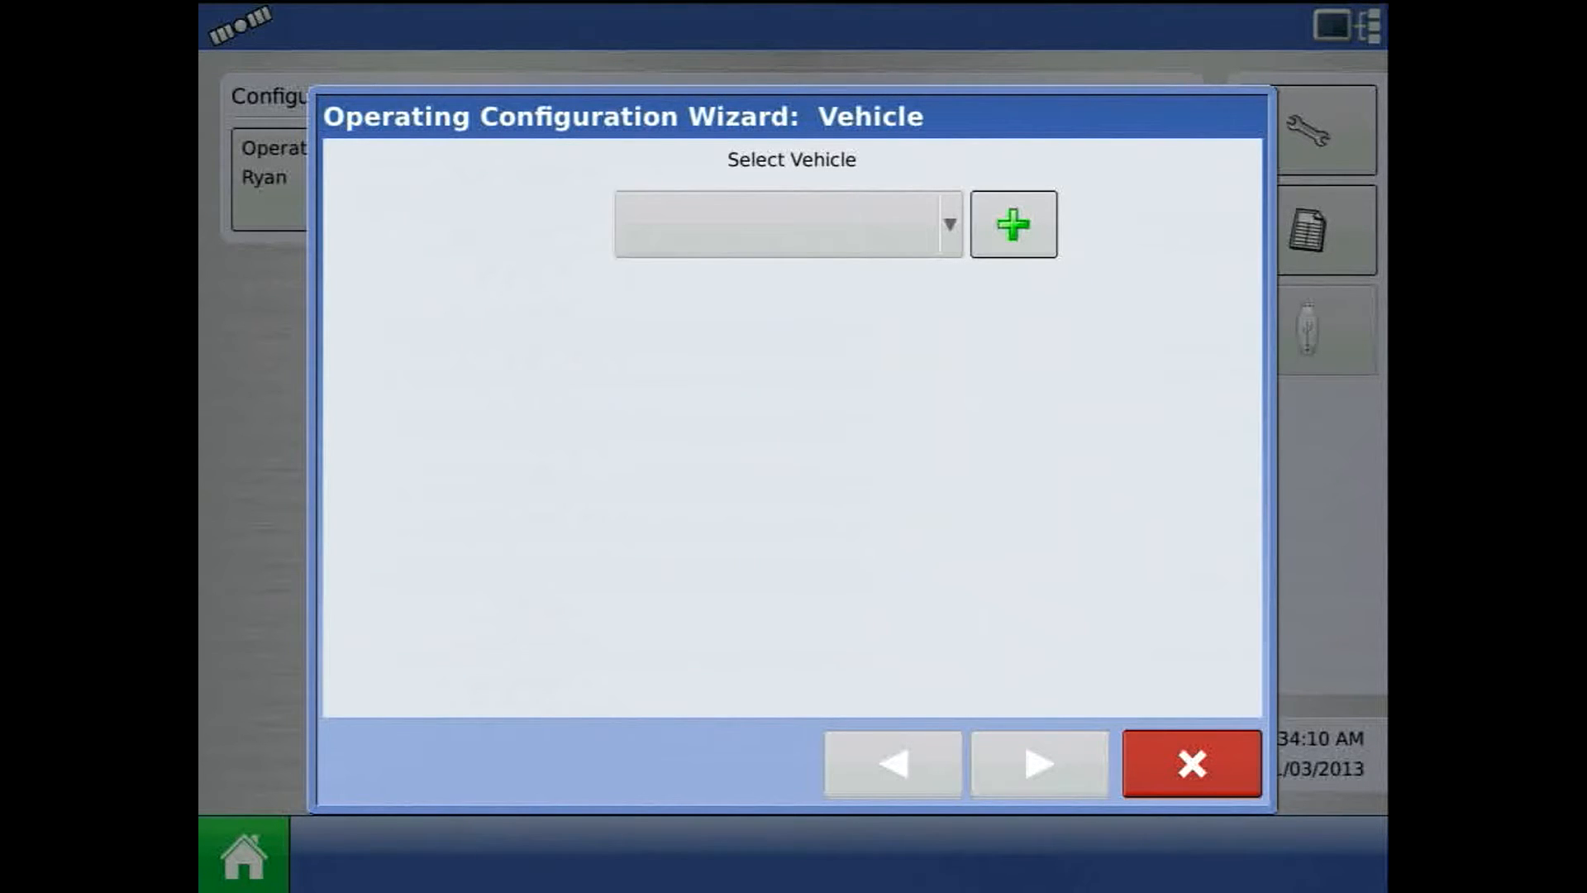
click(1011, 224)
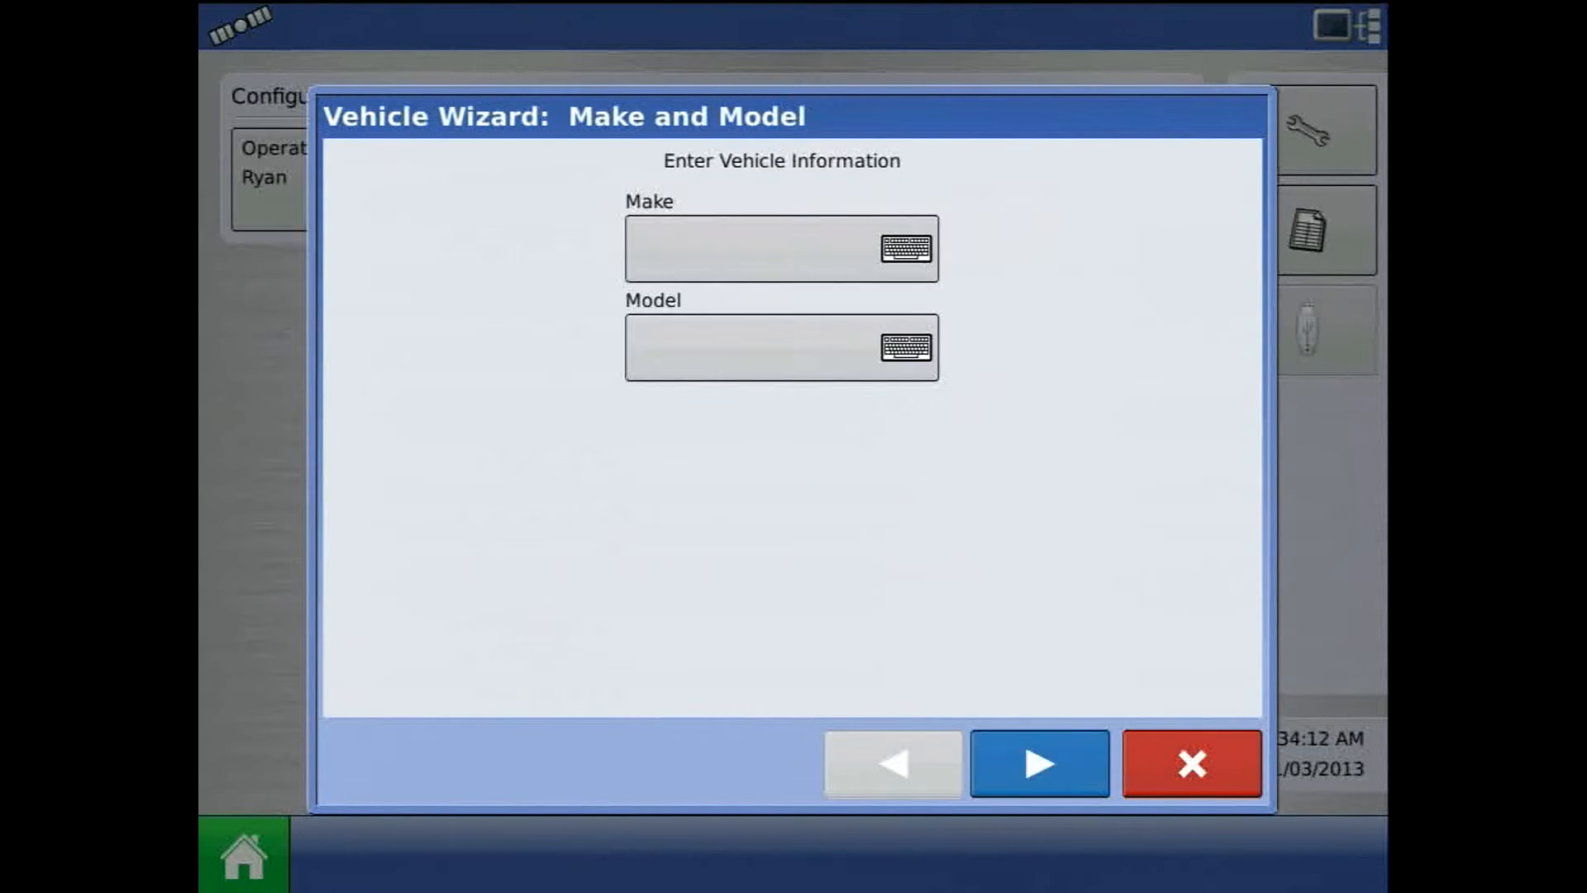
click(906, 248)
text(Joh)
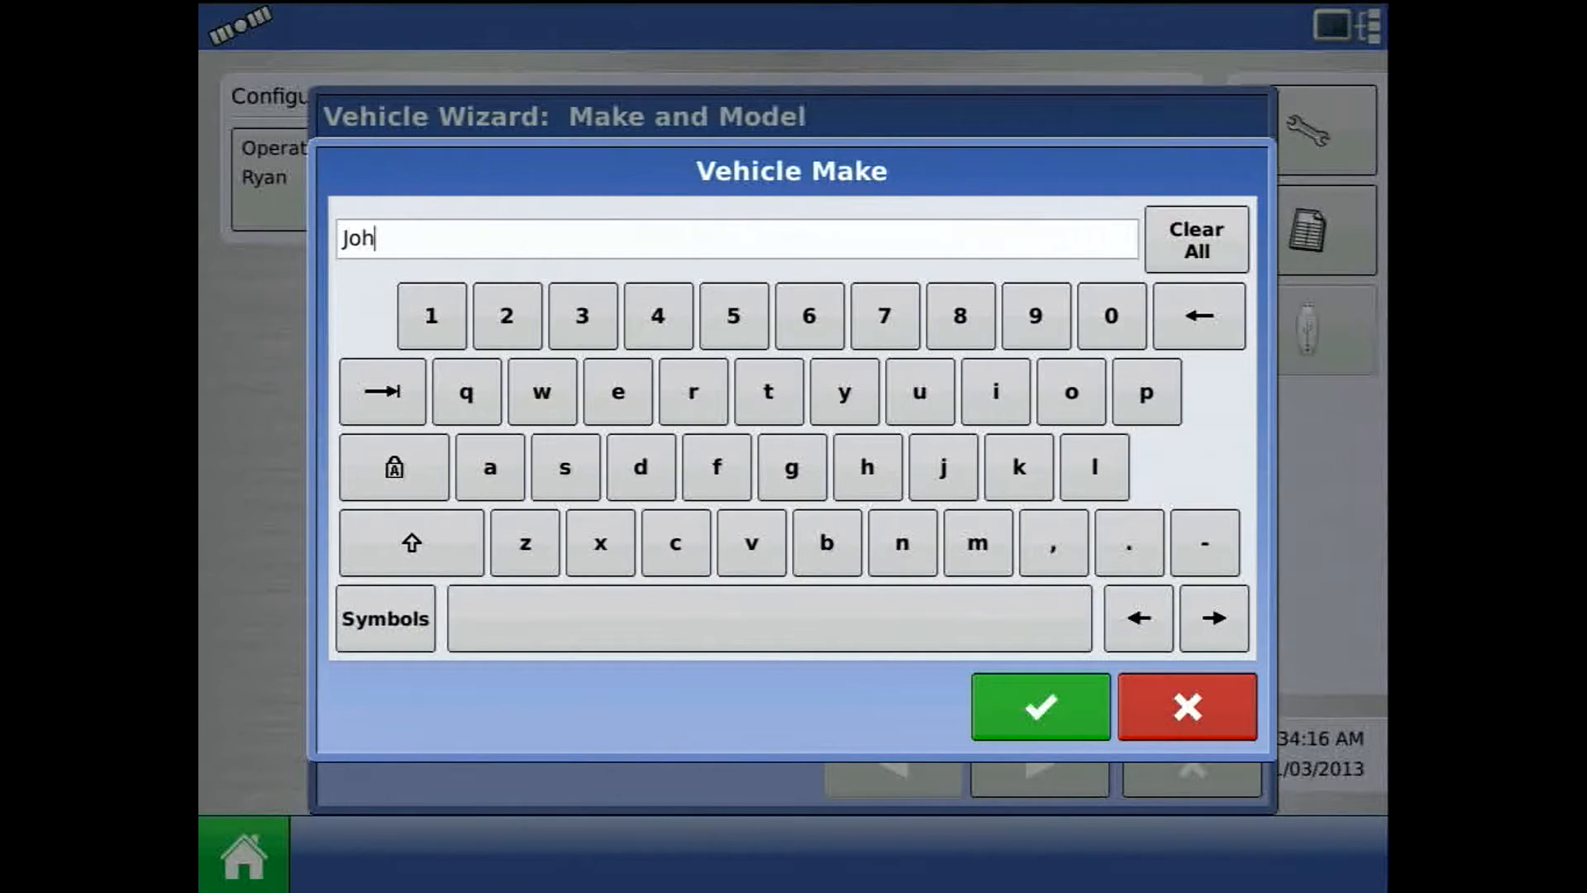
click(410, 542)
text(n Deere)
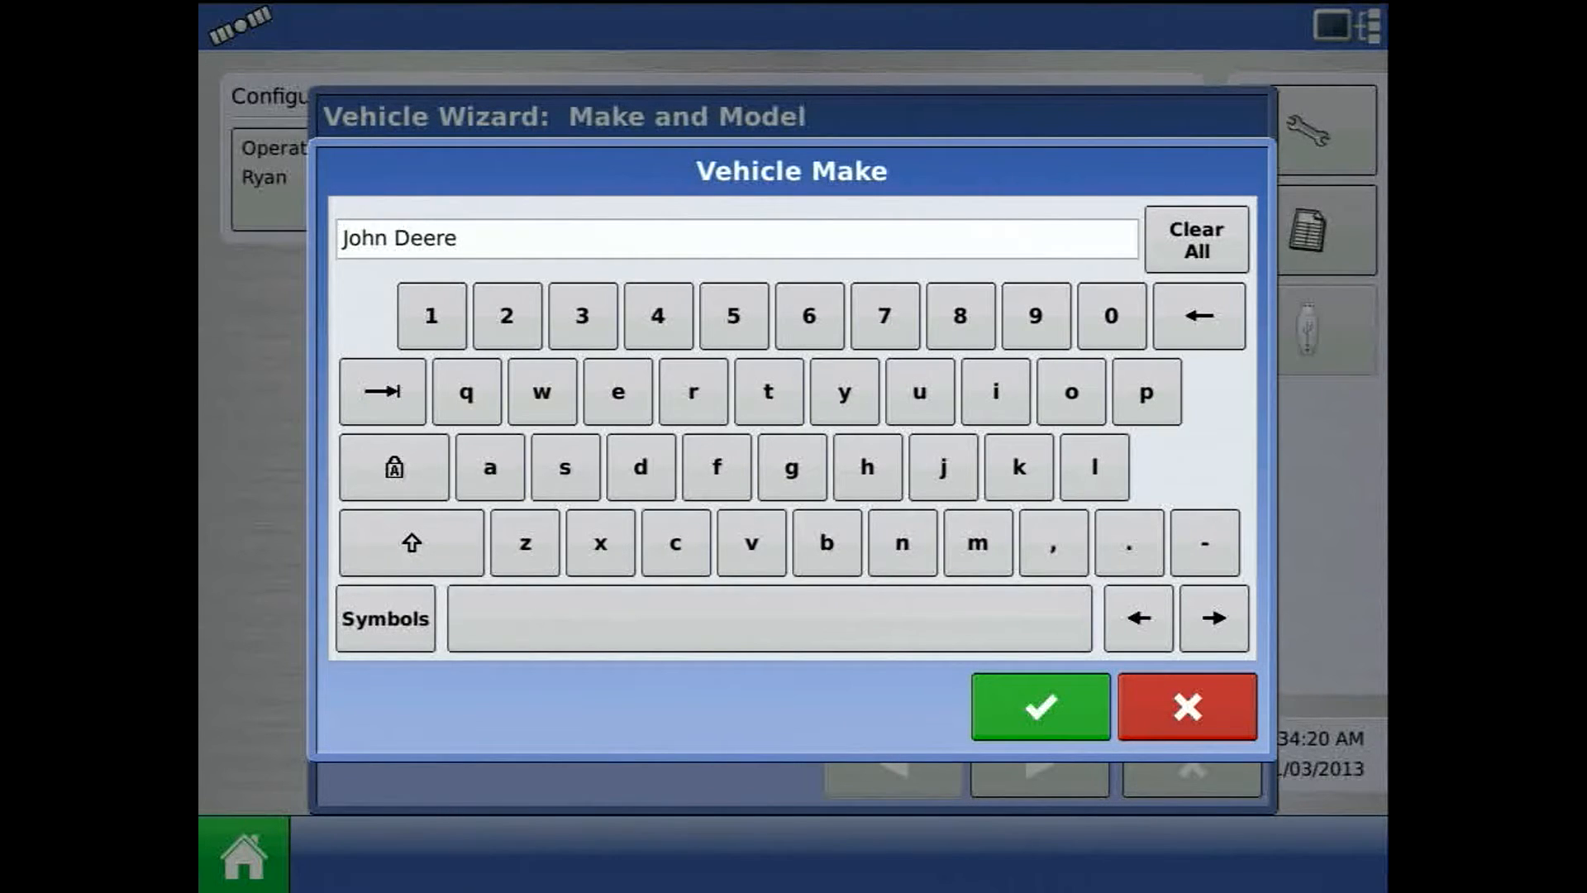
click(1037, 705)
text(811)
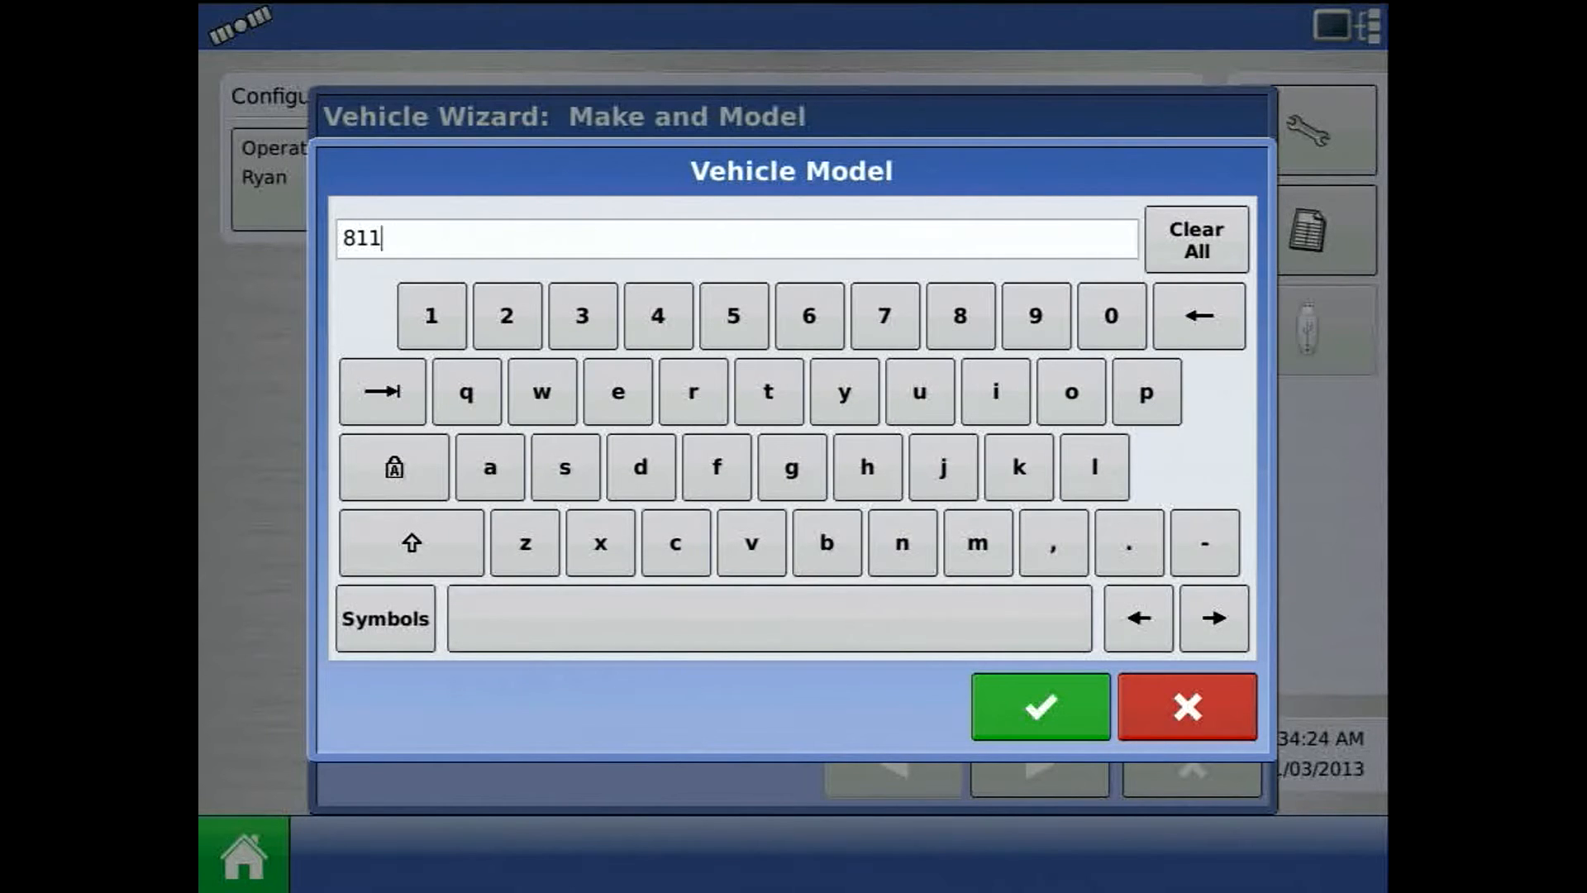
click(1038, 705)
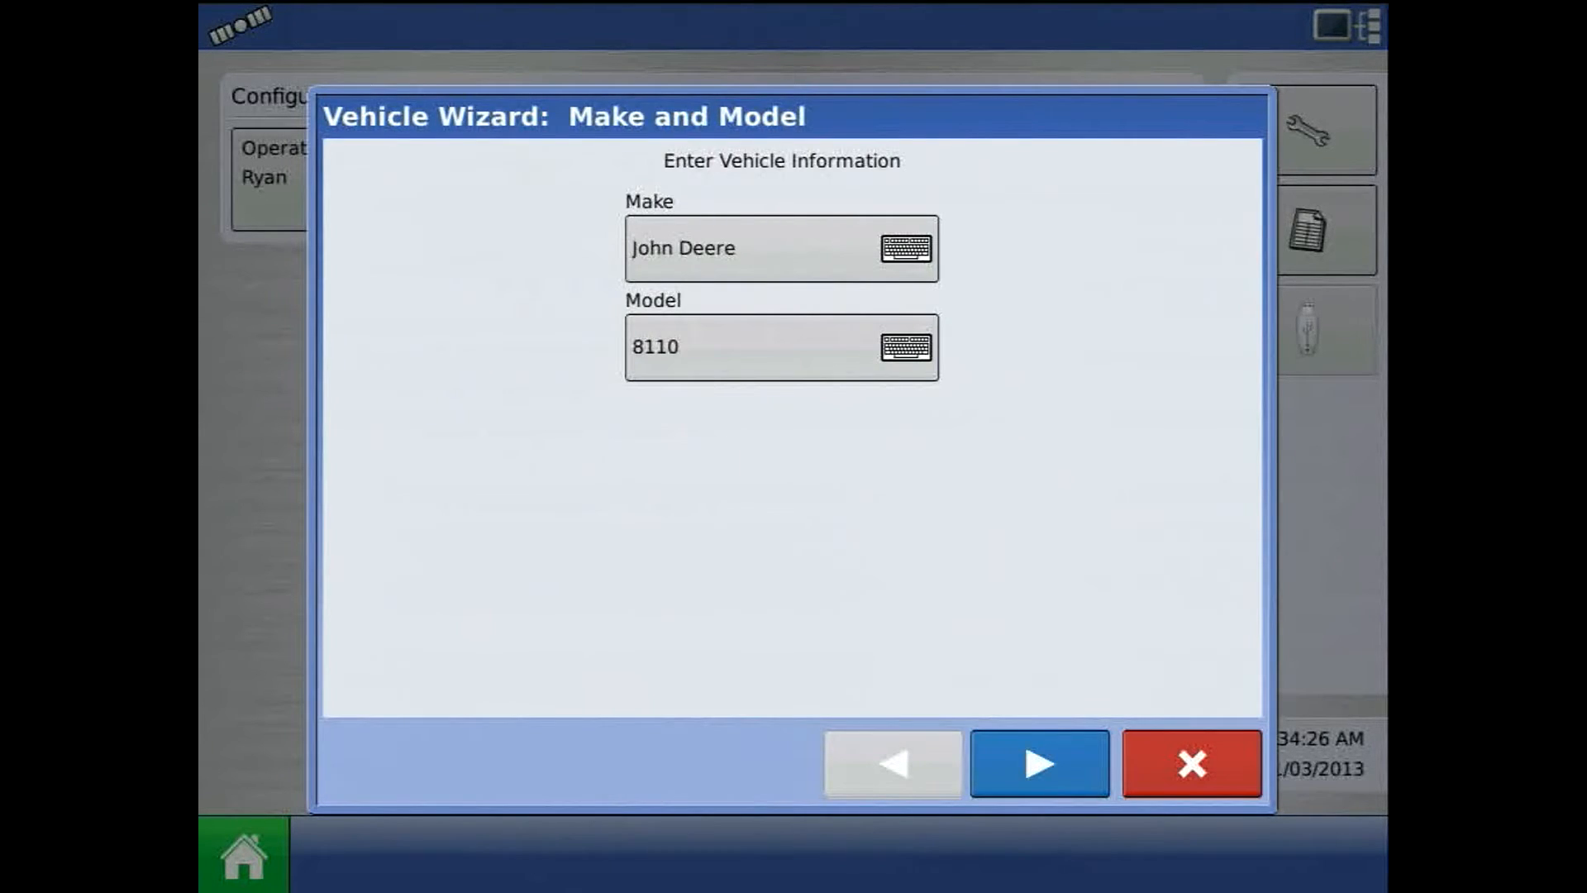
Set the vehicle's rear drawbar offset to 36 in and accept the John Deere 8110 name
click(1038, 764)
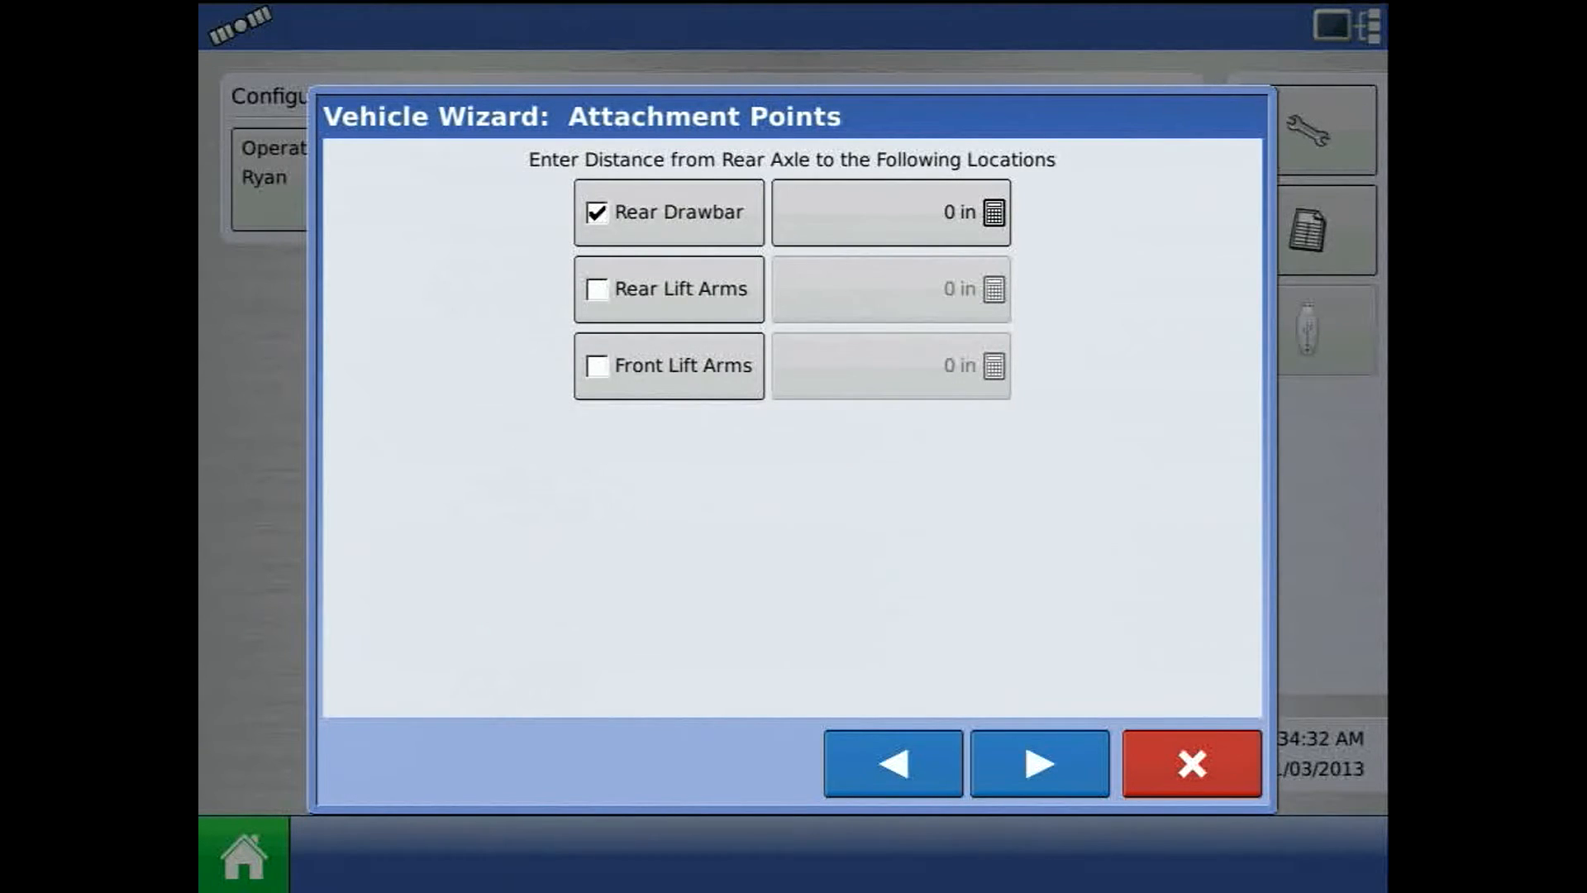
click(889, 212)
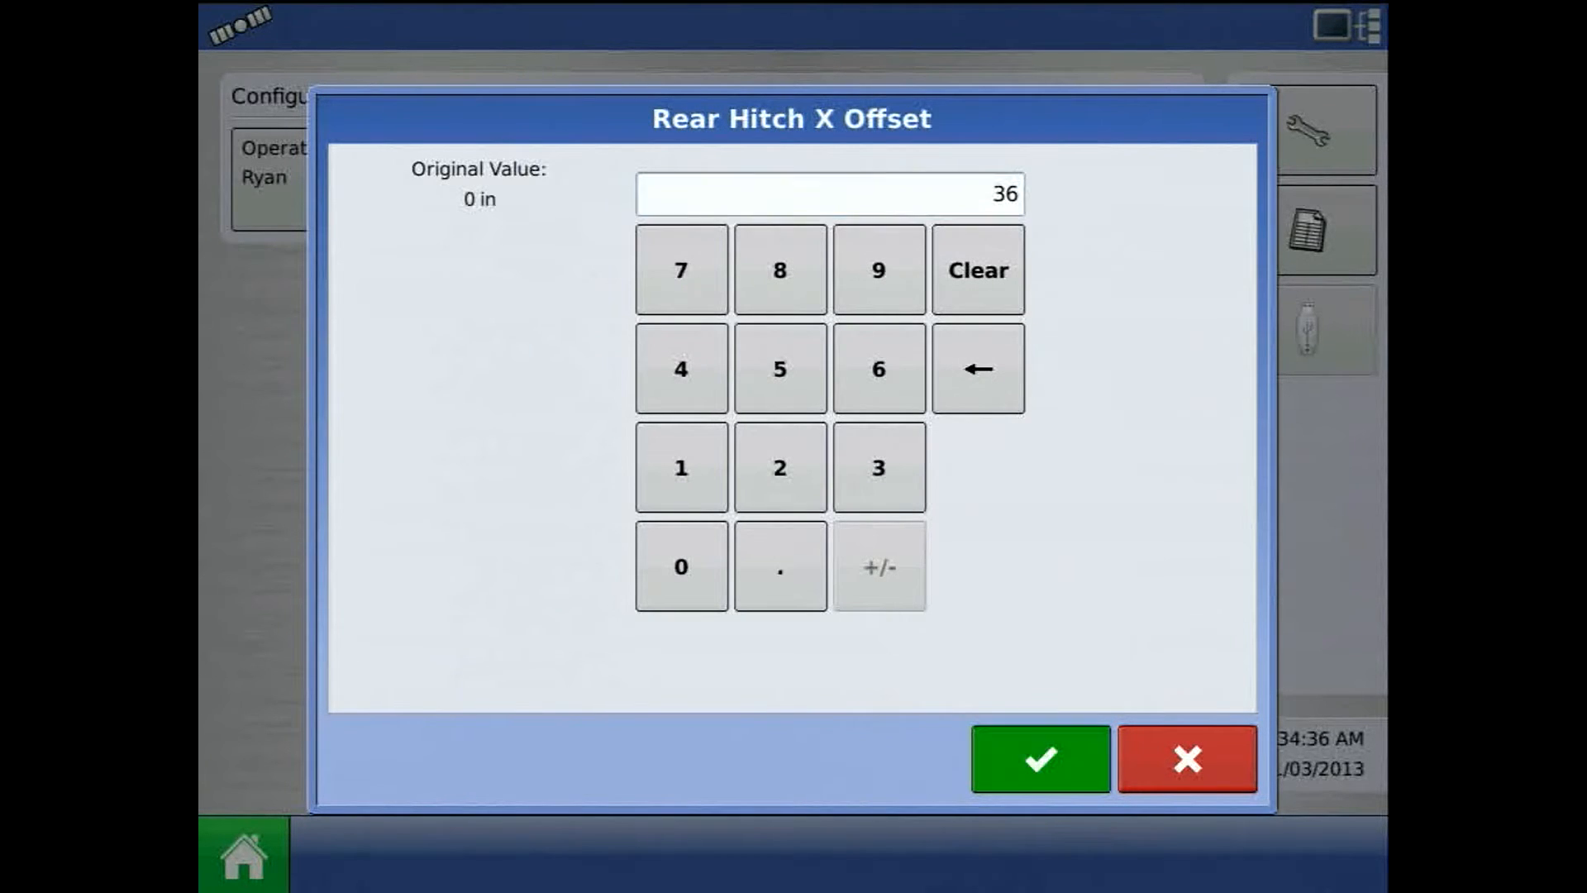
click(1038, 758)
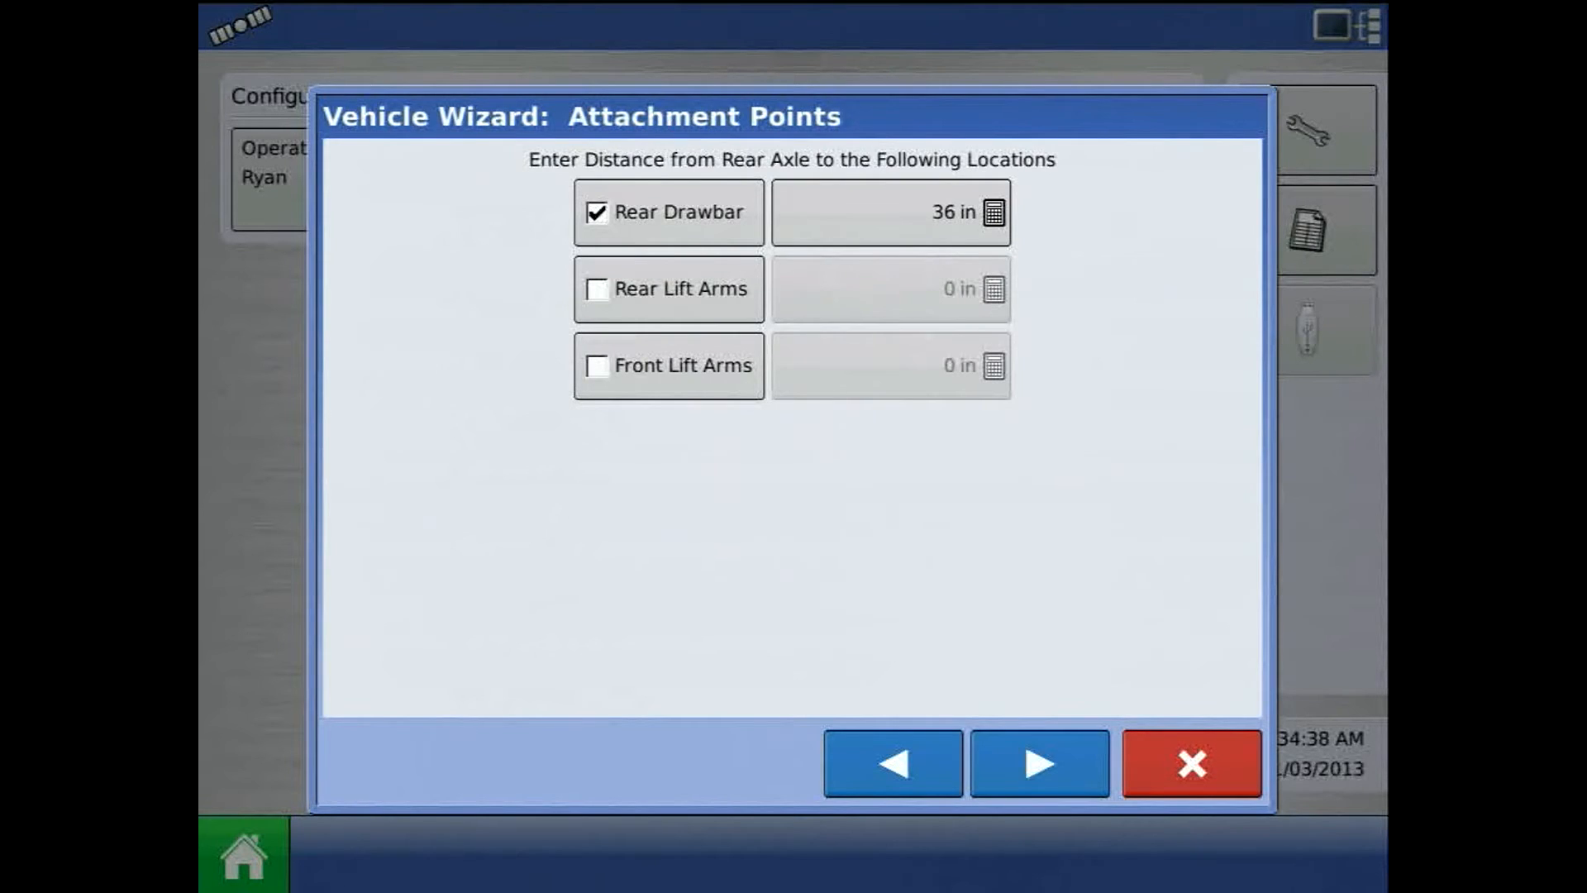
click(1038, 763)
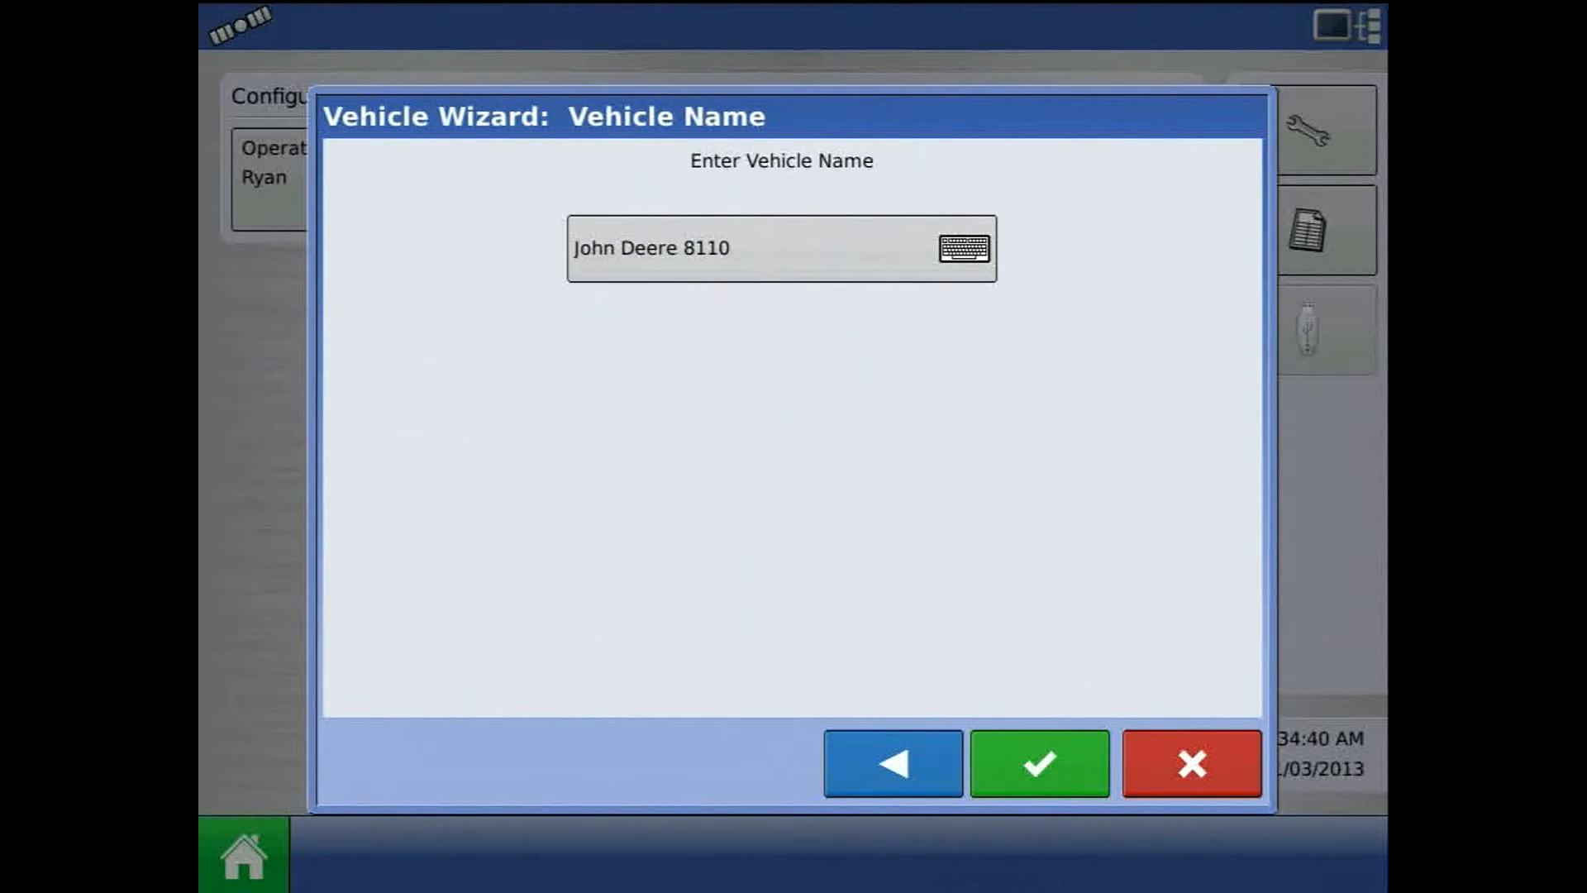
click(1037, 762)
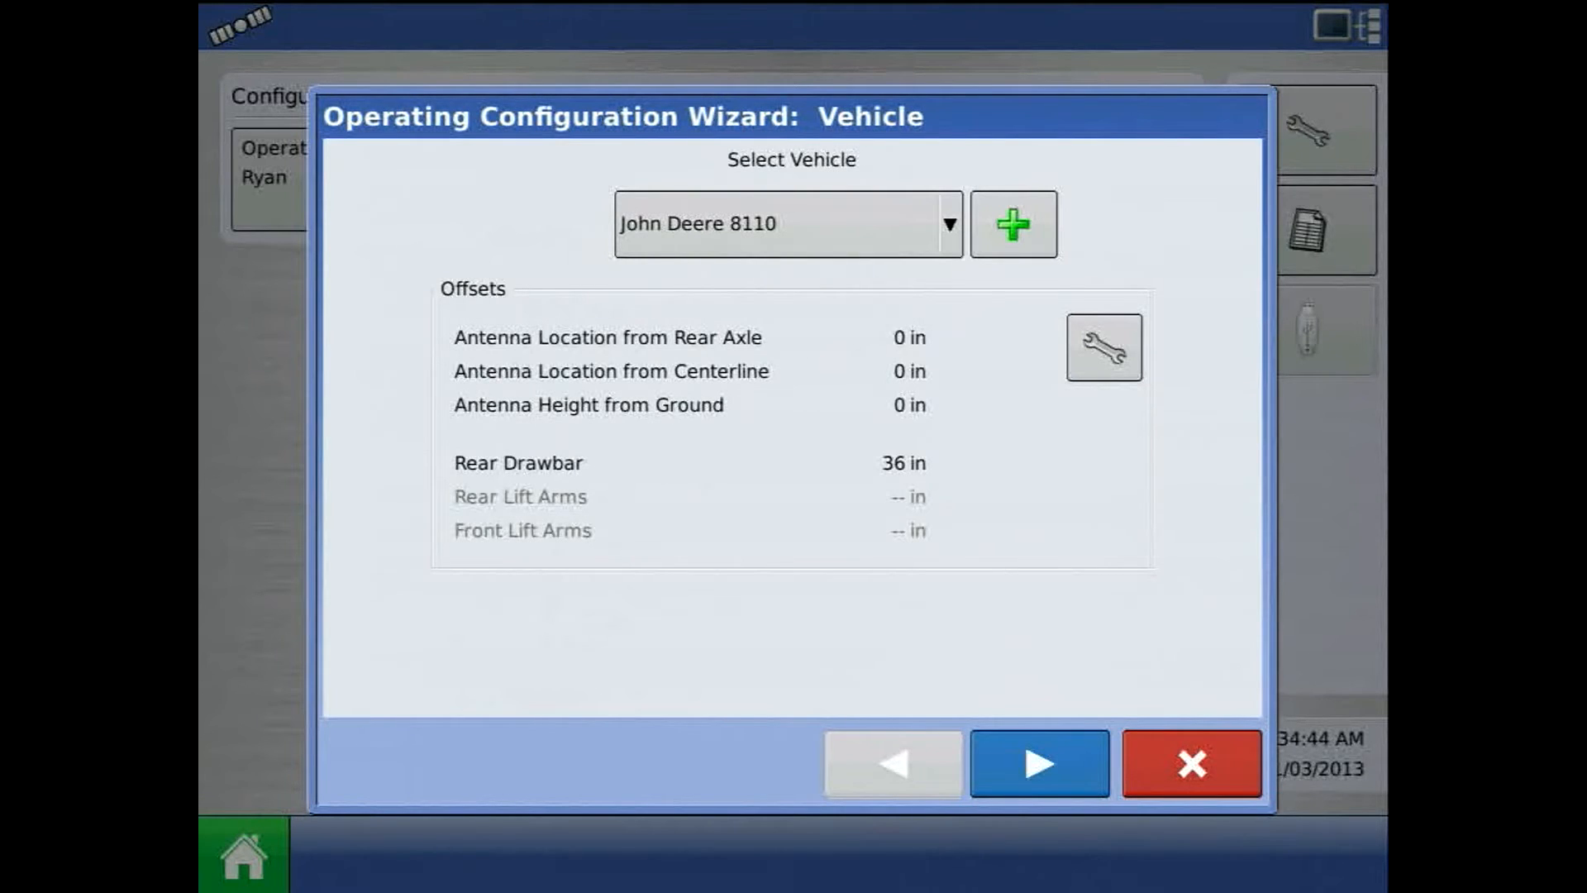
Add a new Planter implement with model 3600
click(1037, 762)
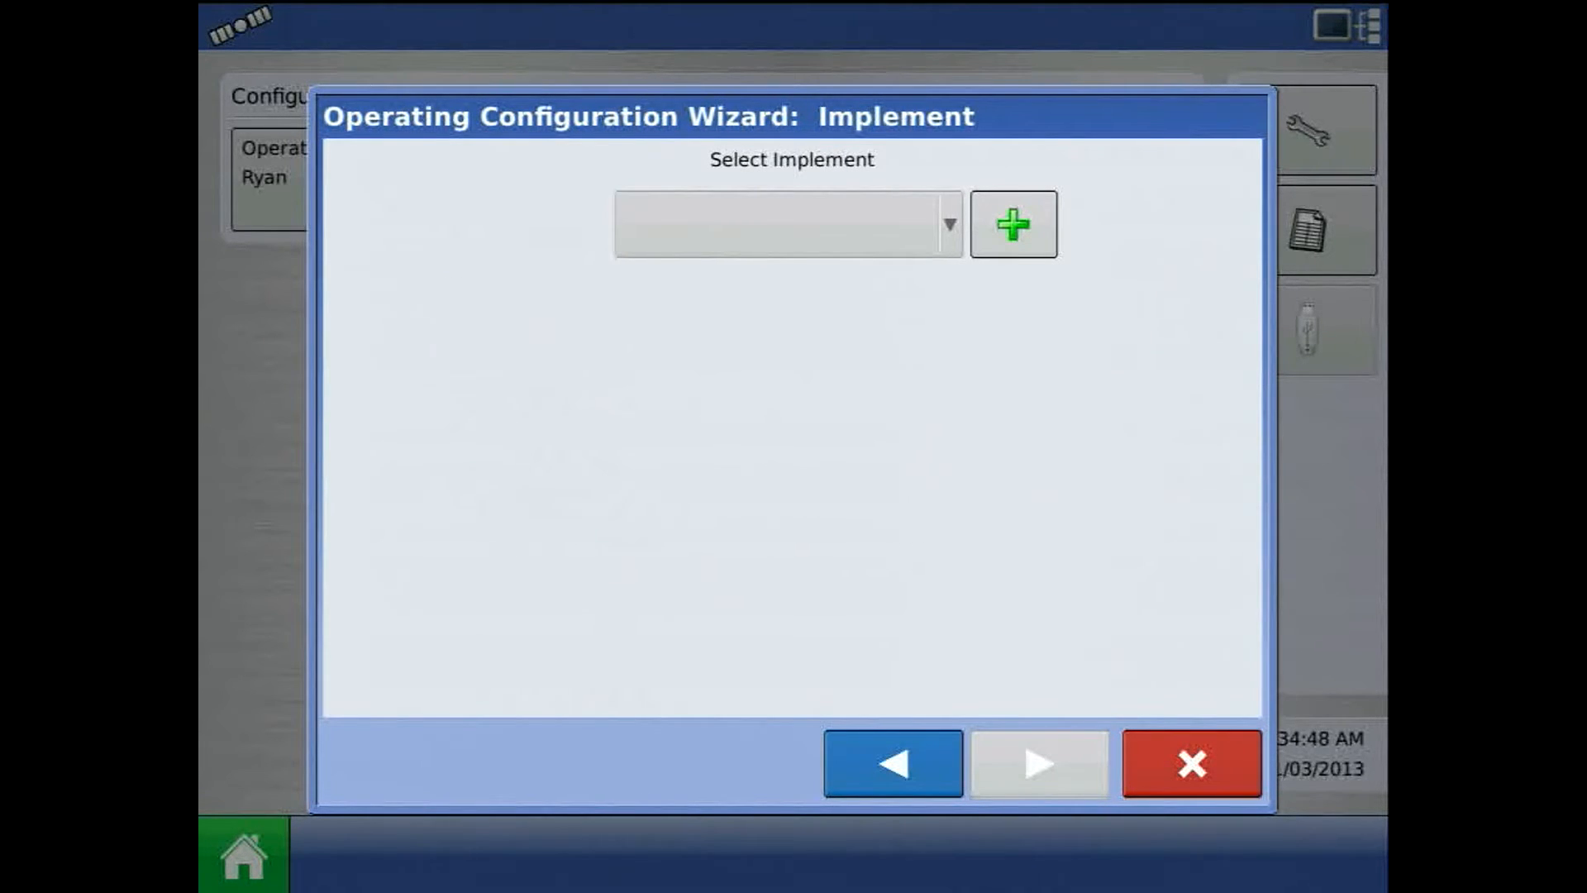
click(1012, 224)
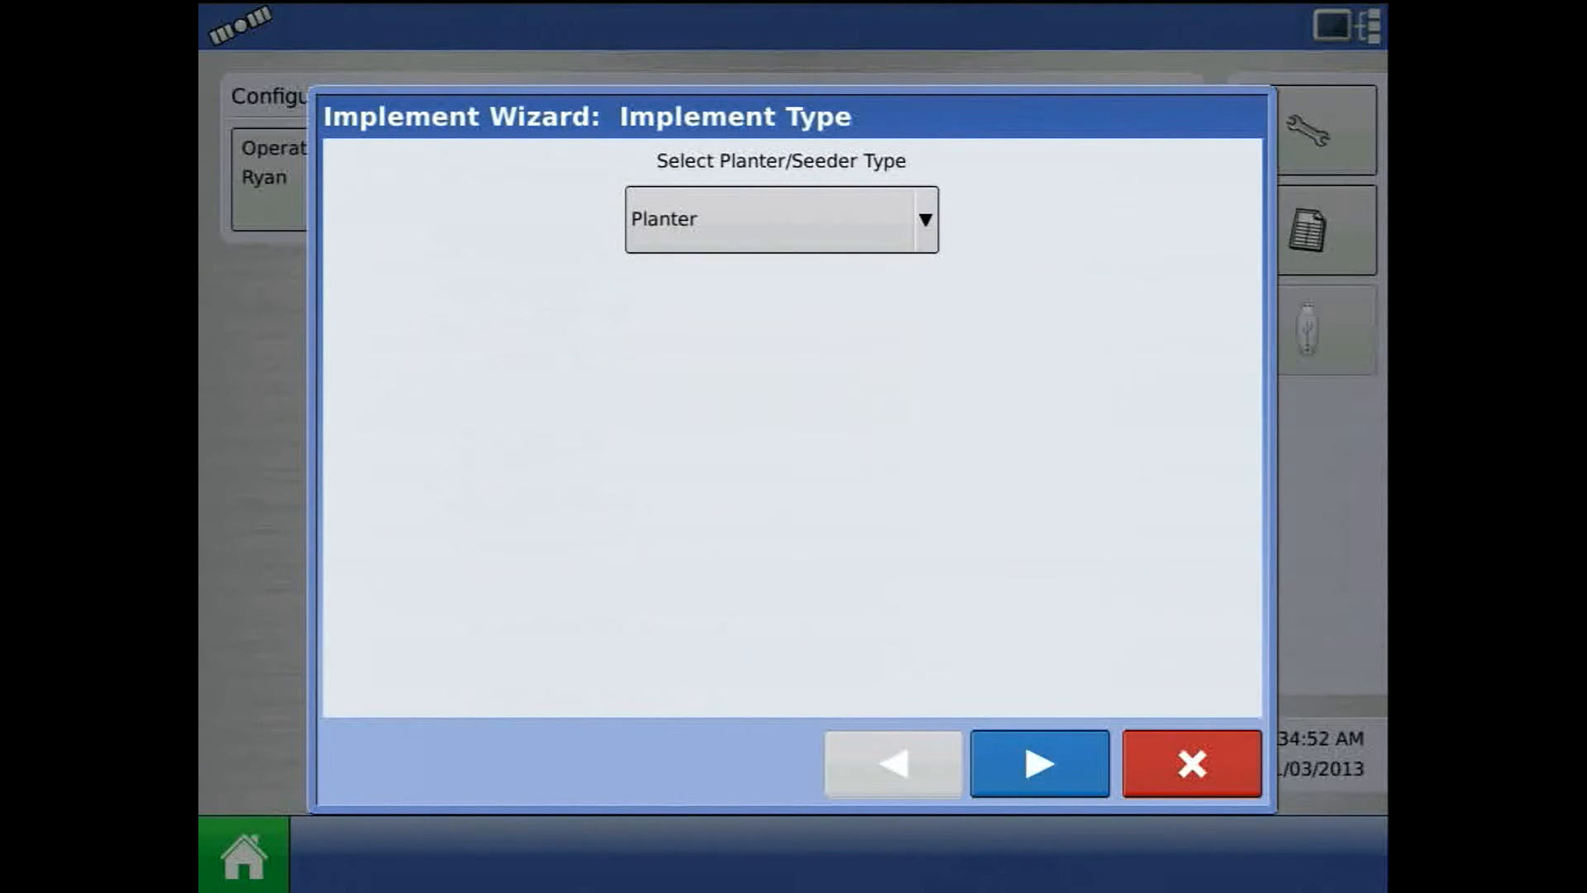
click(1038, 762)
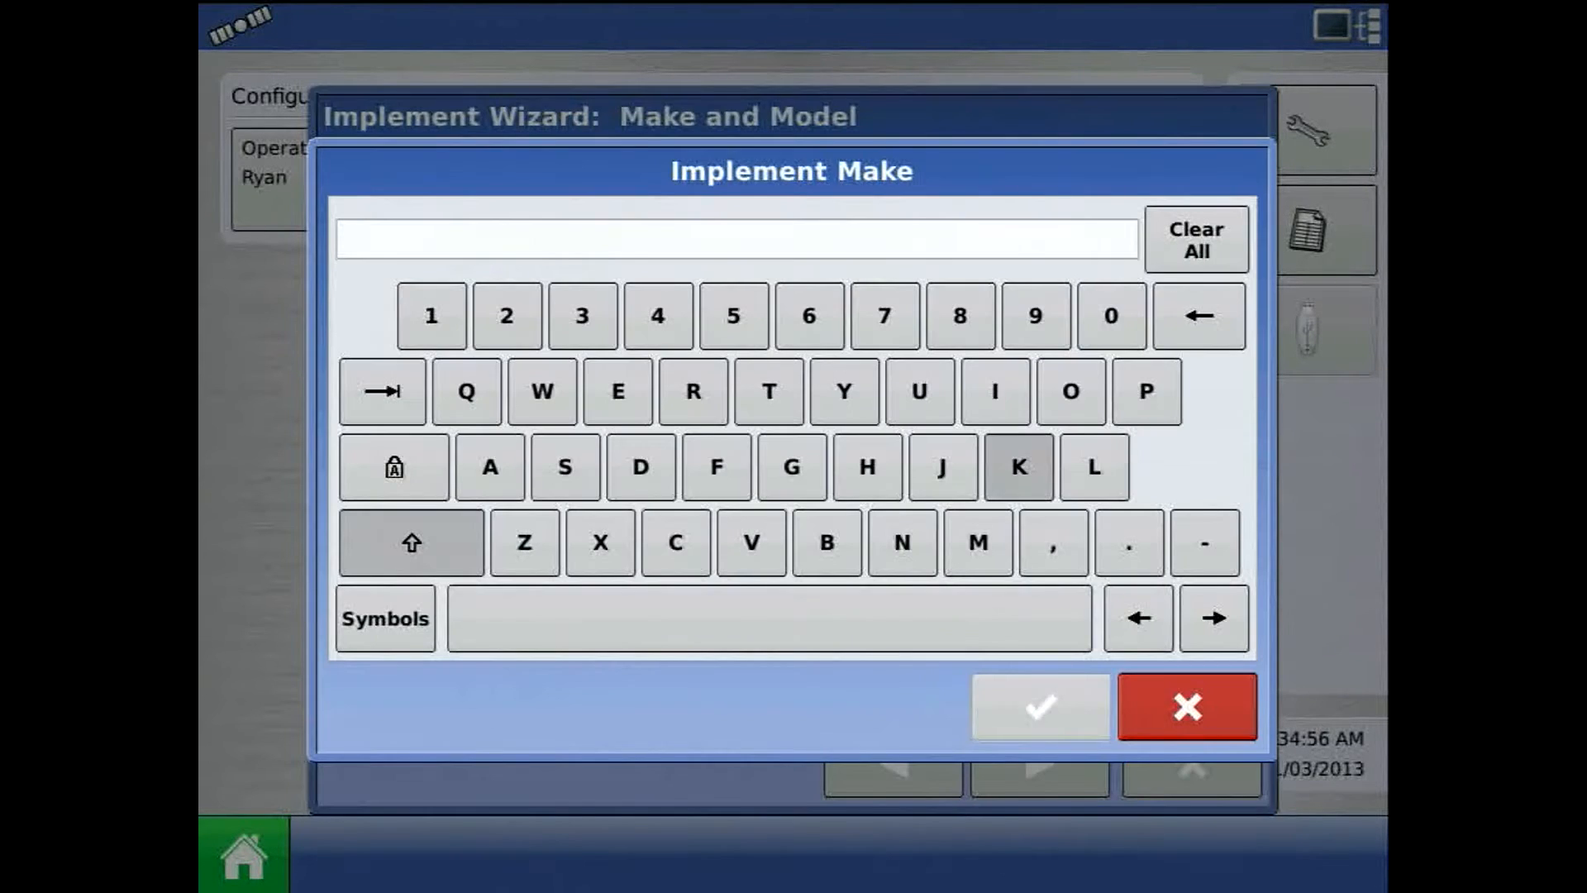
click(524, 543)
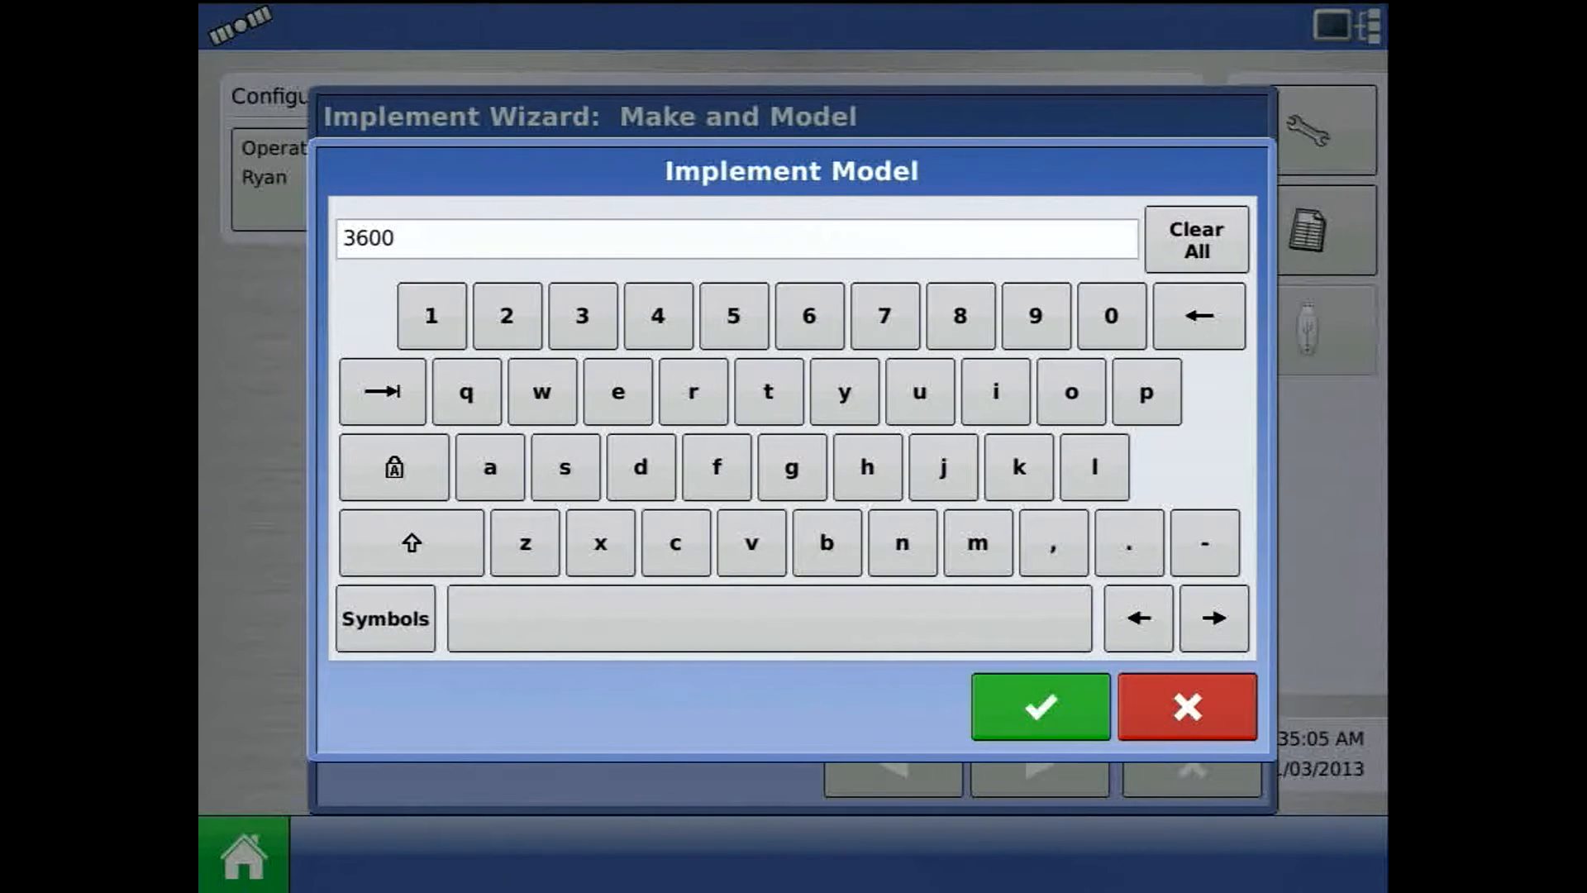
click(1037, 705)
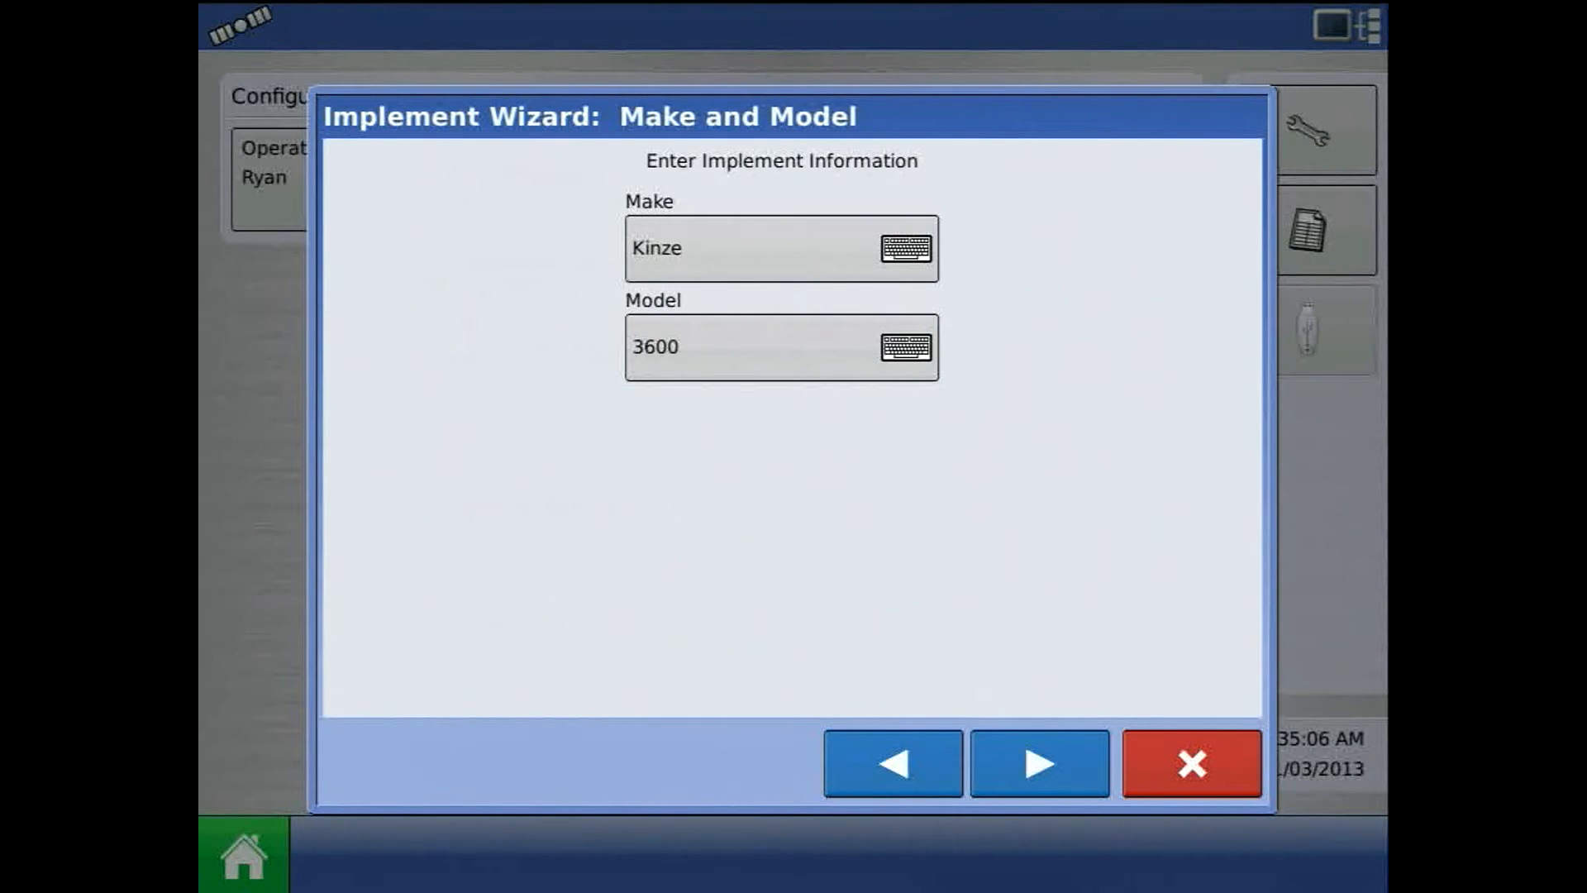
Keep the Rear Drawbar attachment with a 25 ft application point offset, passing implement options
click(1037, 763)
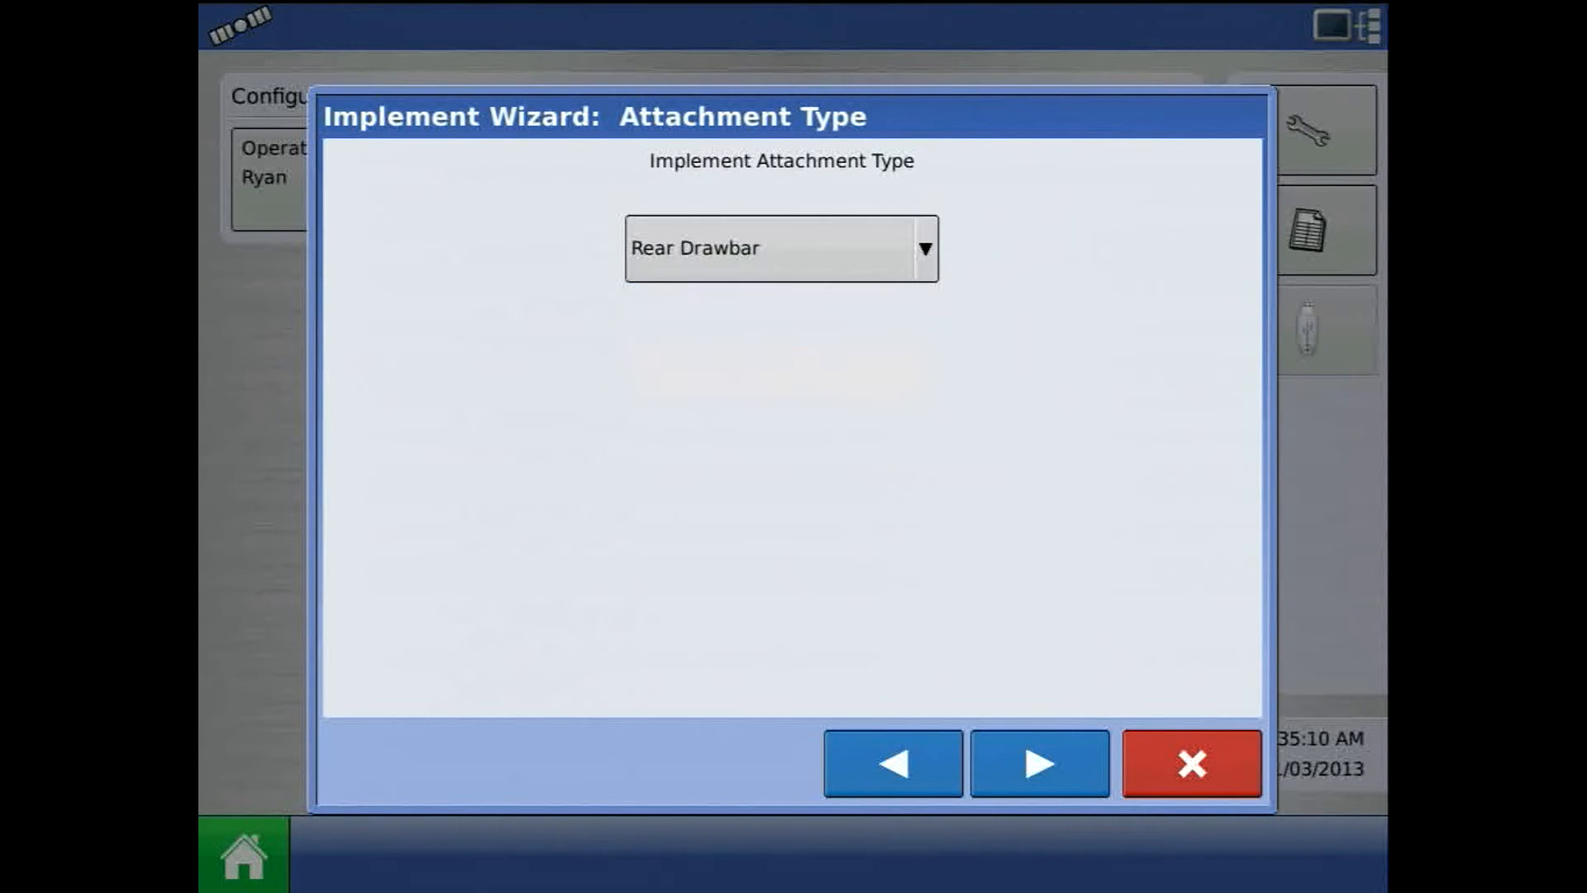
click(1038, 763)
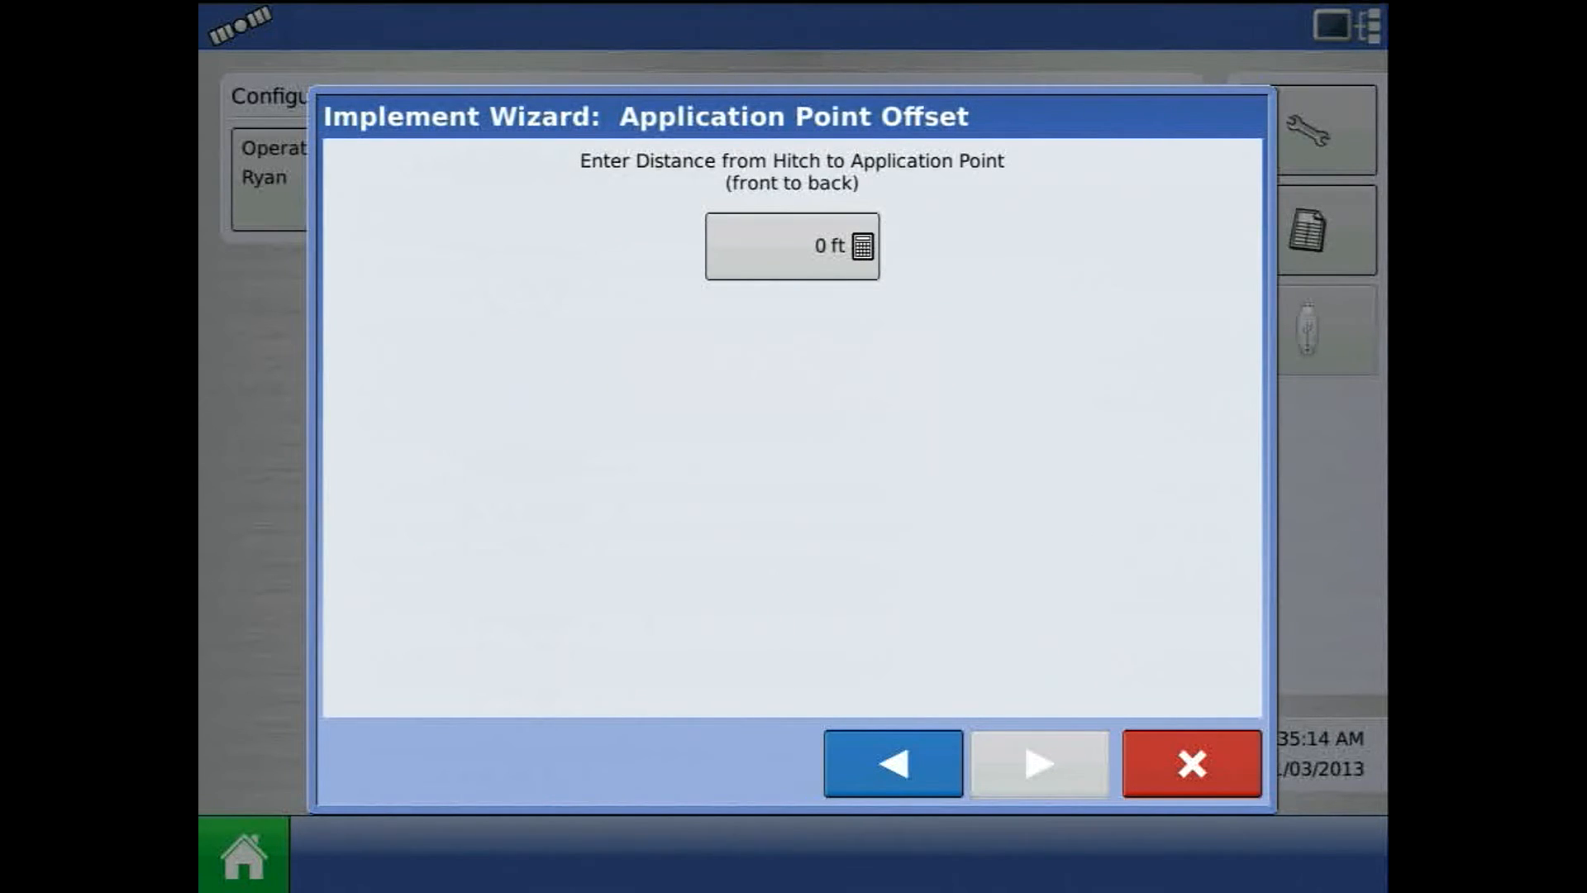
click(792, 247)
text(25)
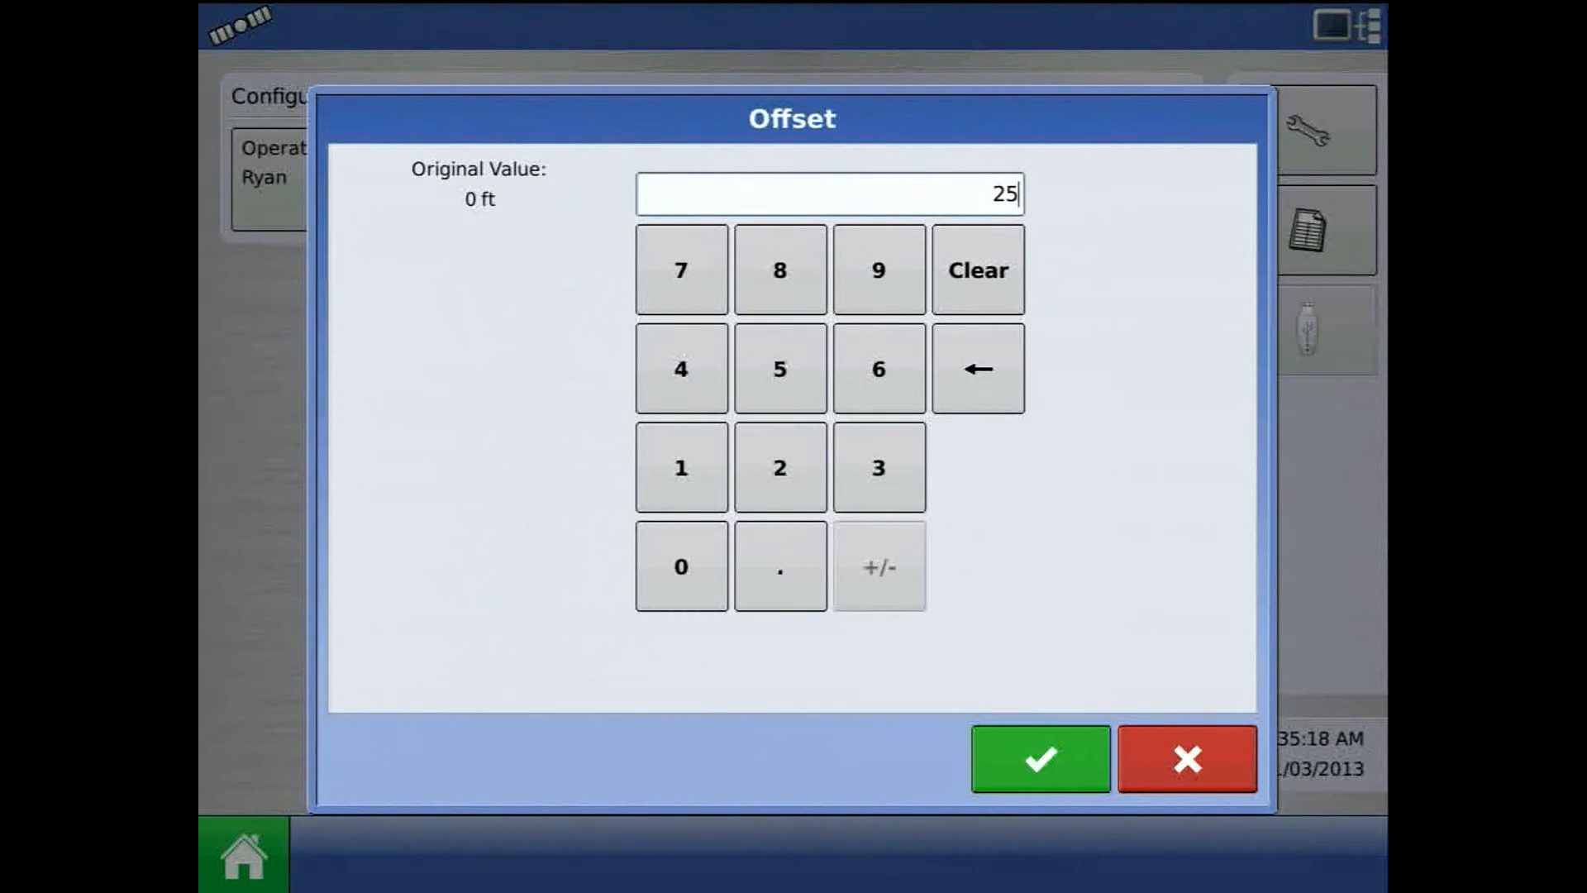
click(1039, 758)
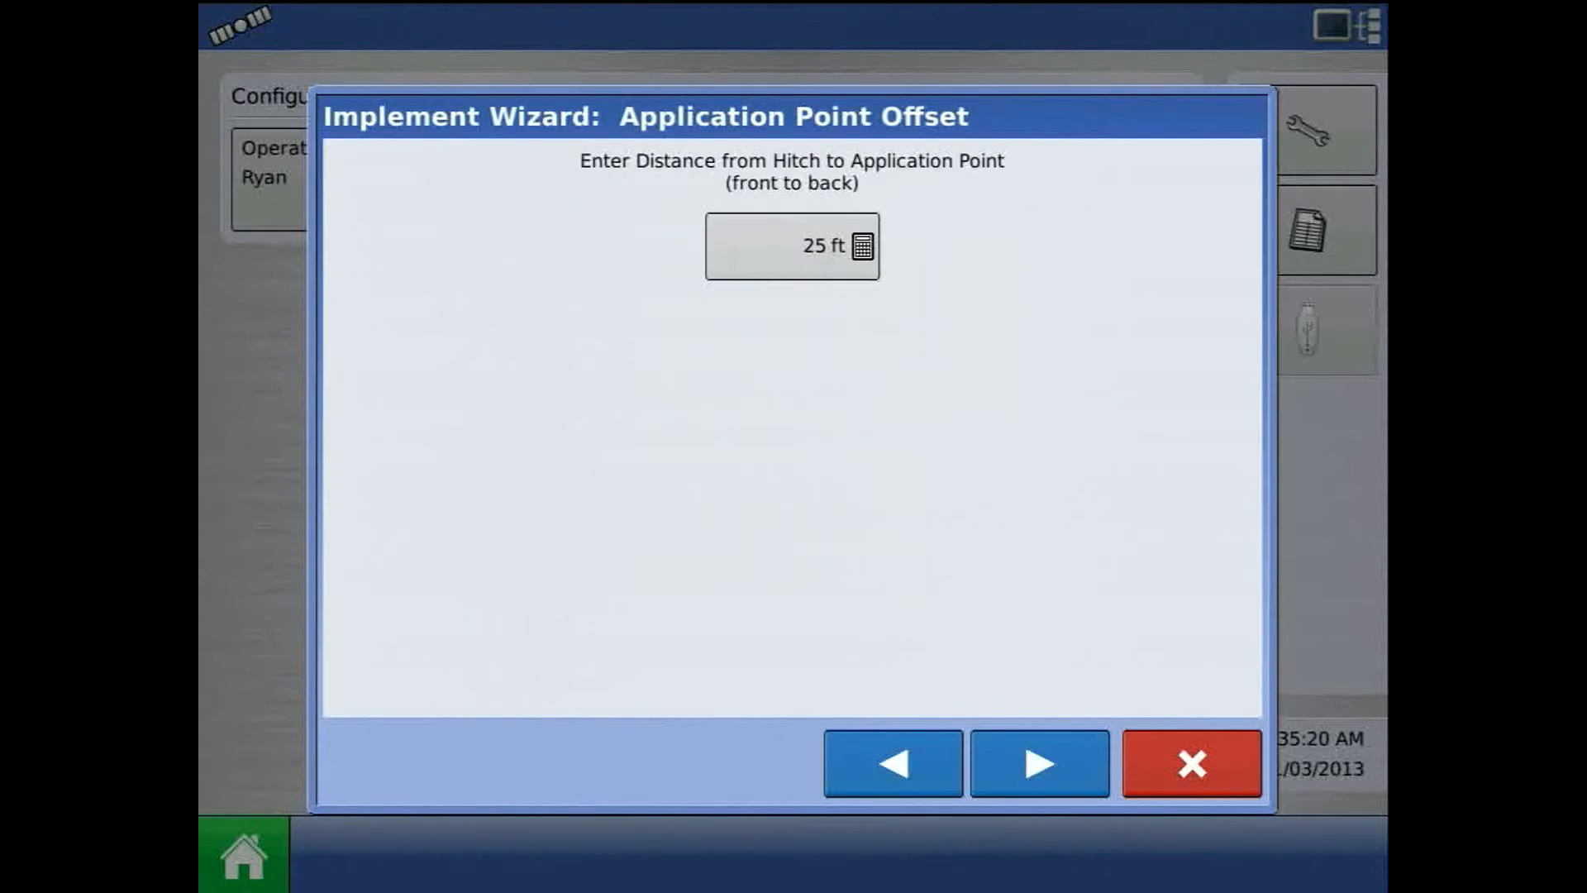
click(1037, 762)
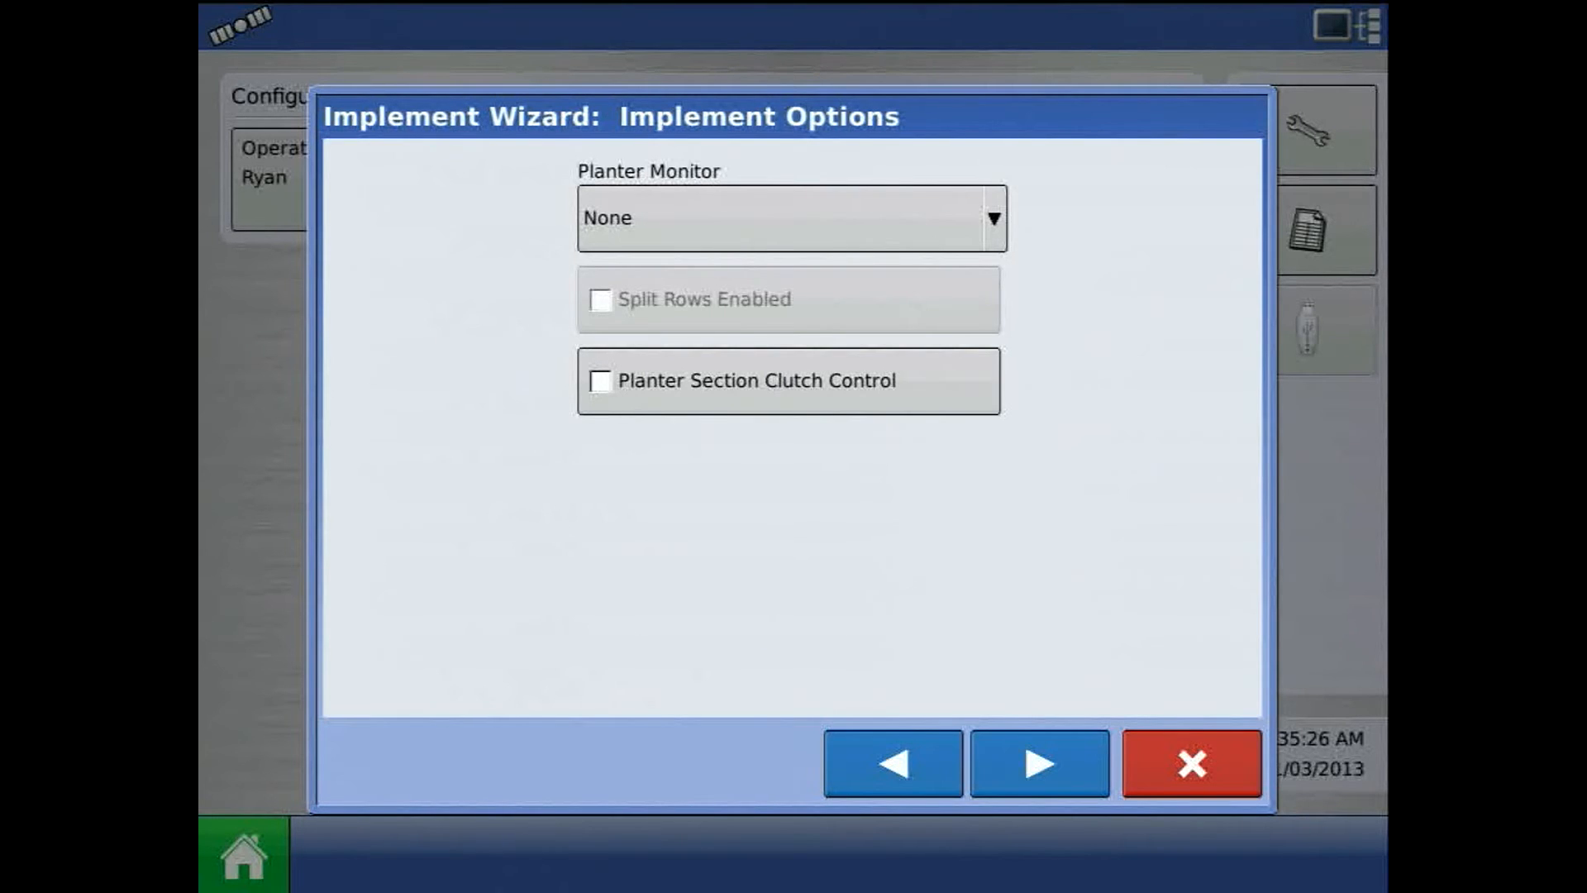
click(1038, 762)
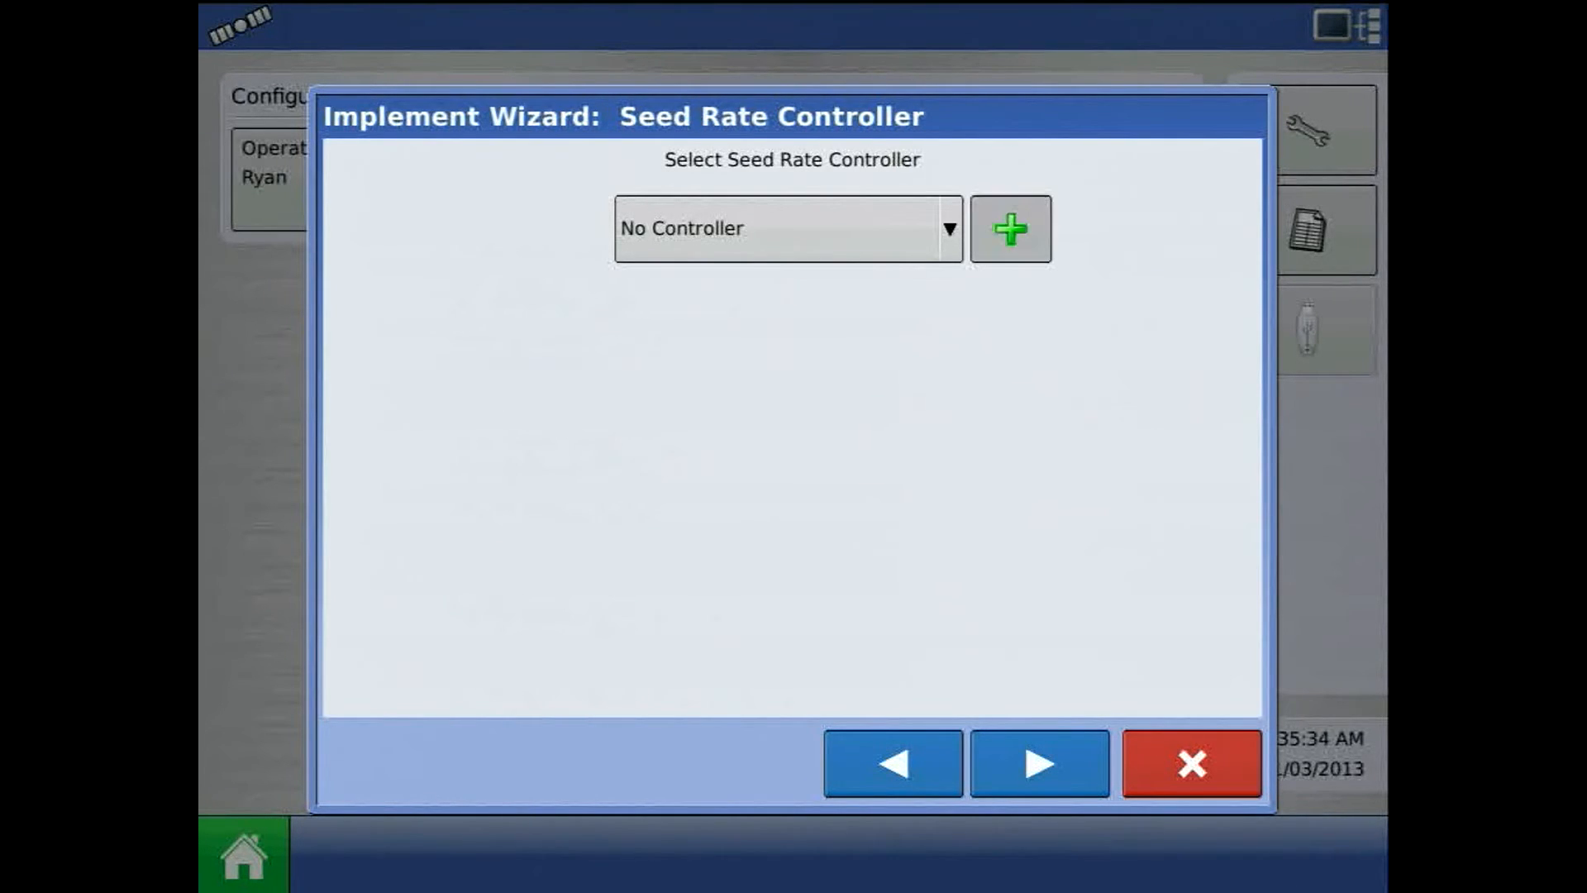
Add a Hydraulic Seed Control SeedCommand controller with 2 drives, keeping the SeedCommand name
click(1008, 228)
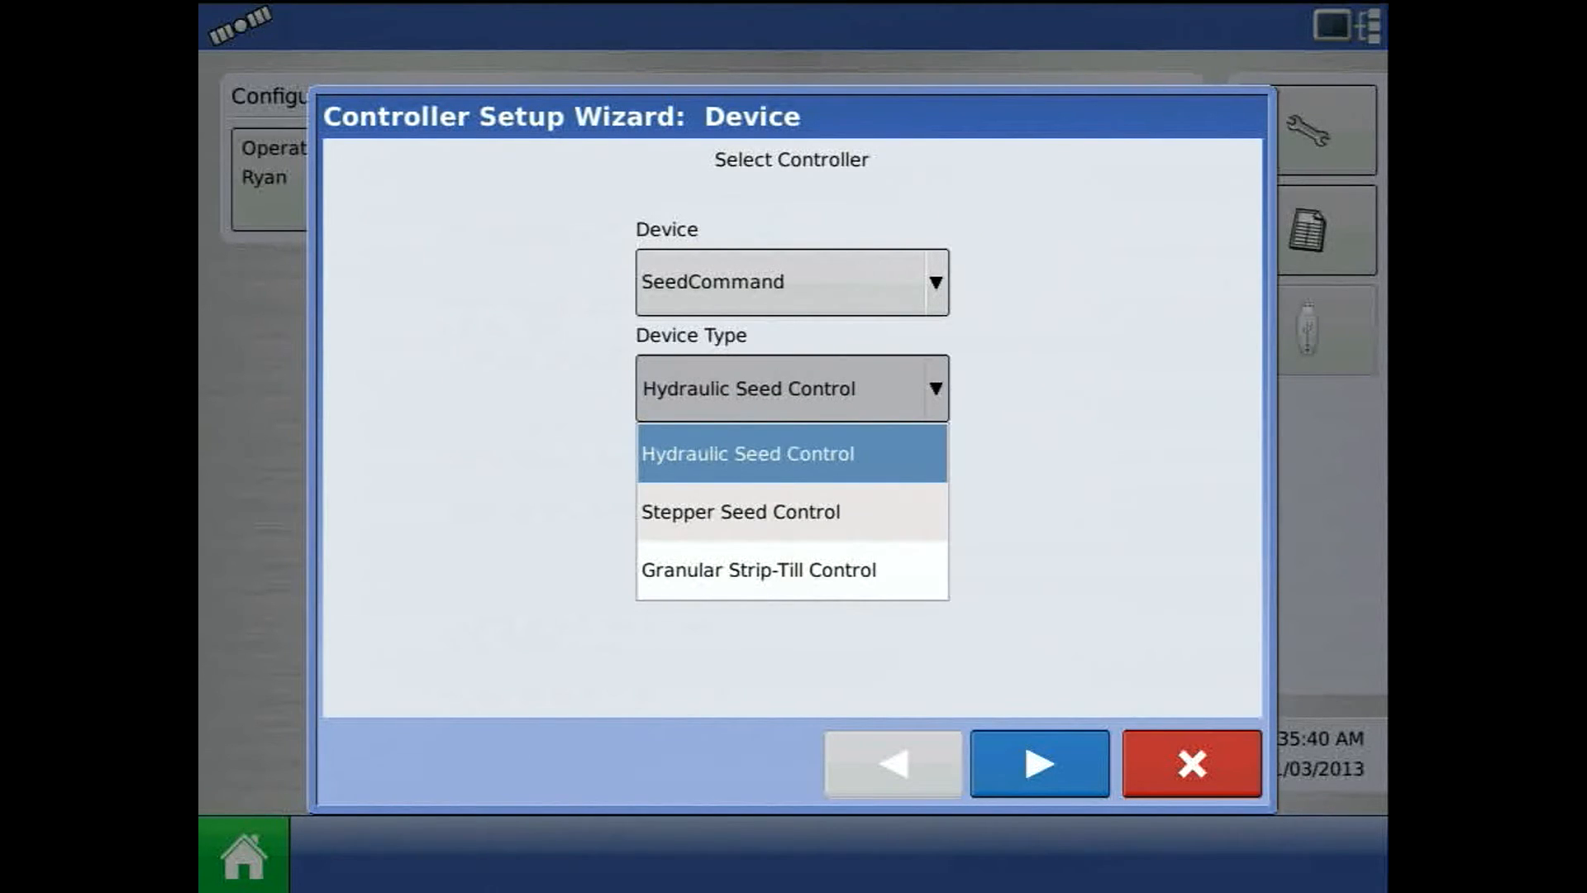
click(748, 452)
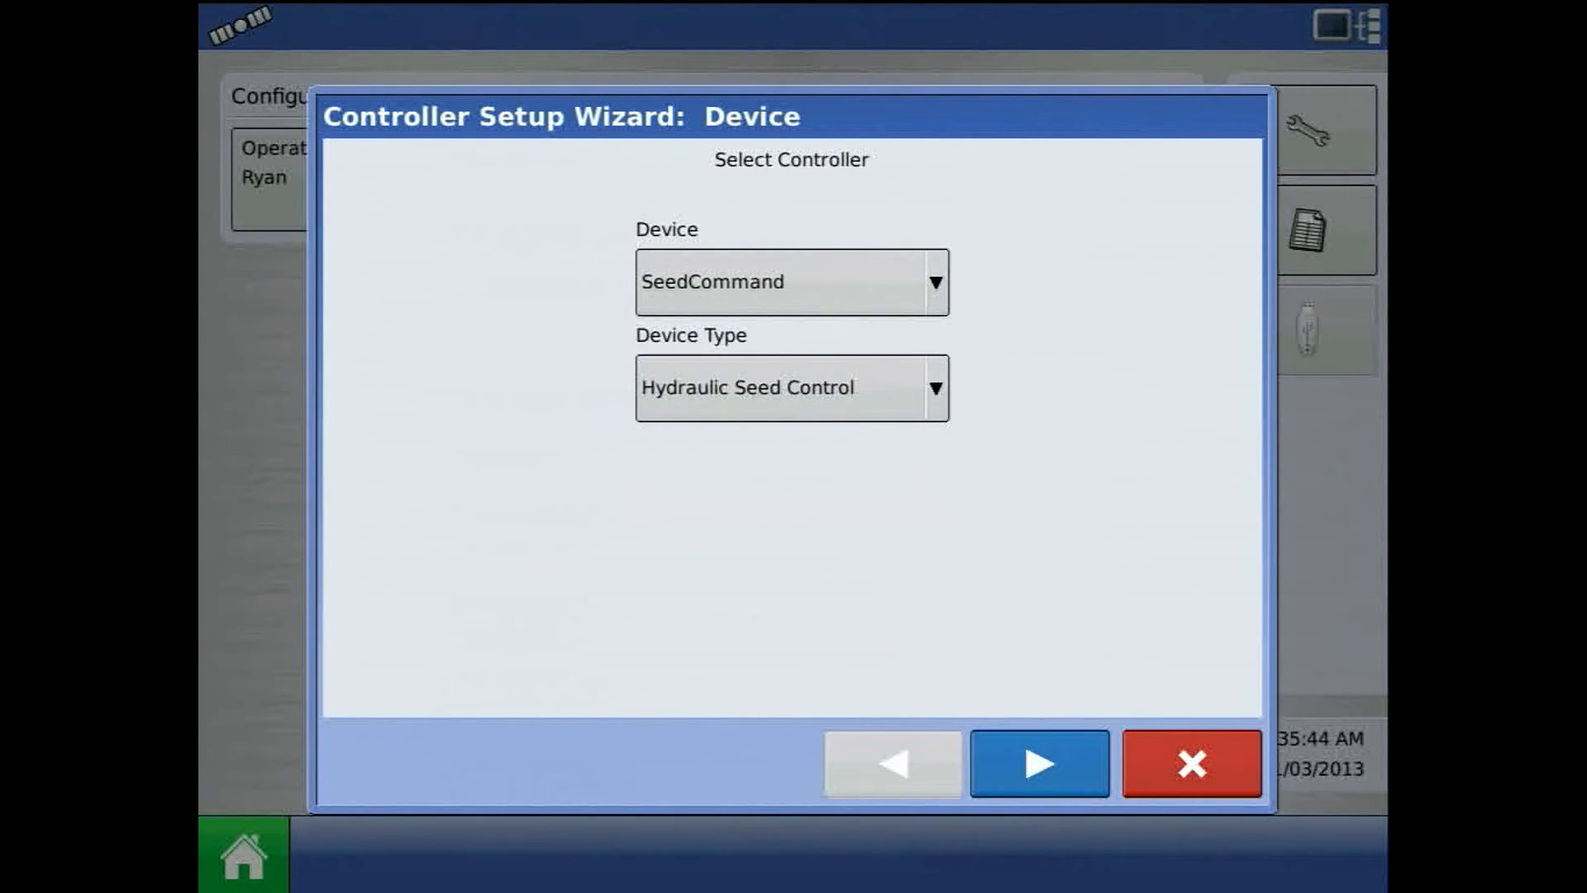
click(1039, 763)
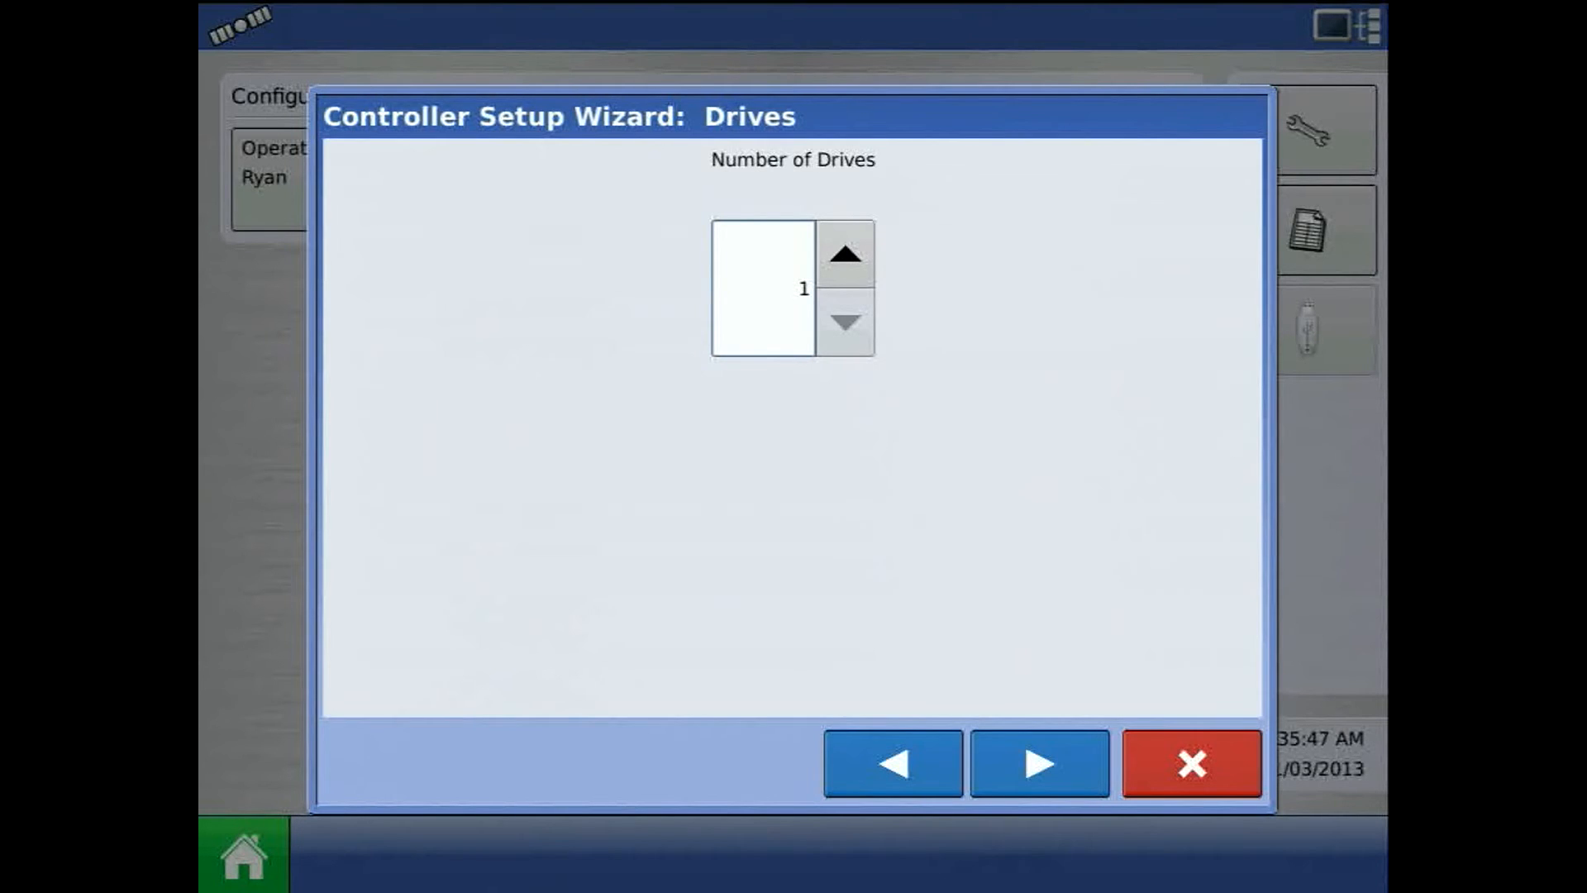
click(844, 253)
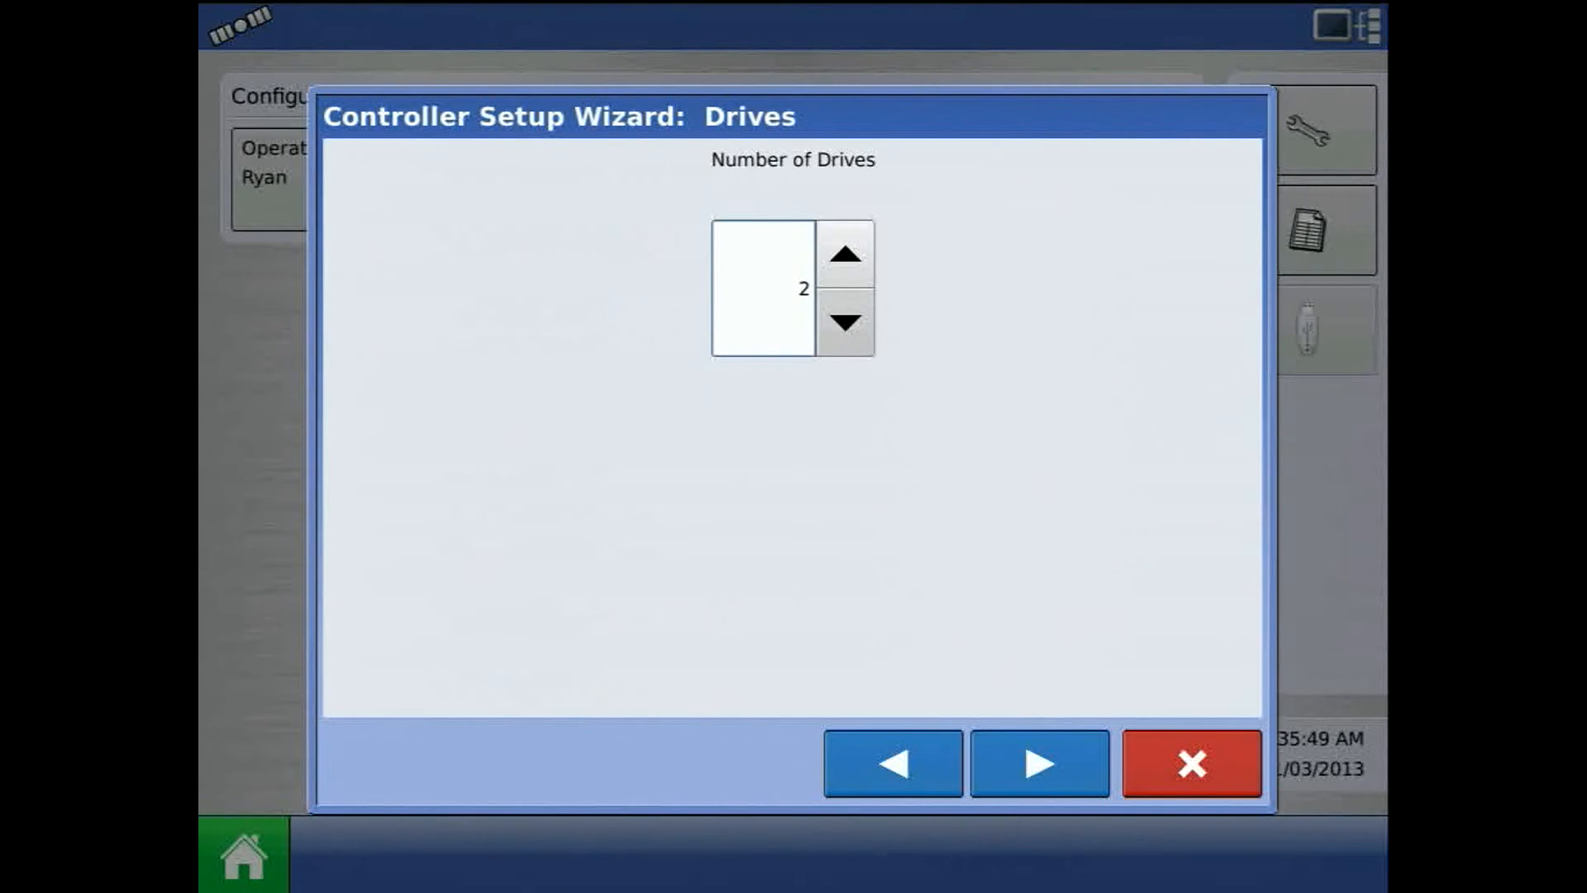
click(1036, 763)
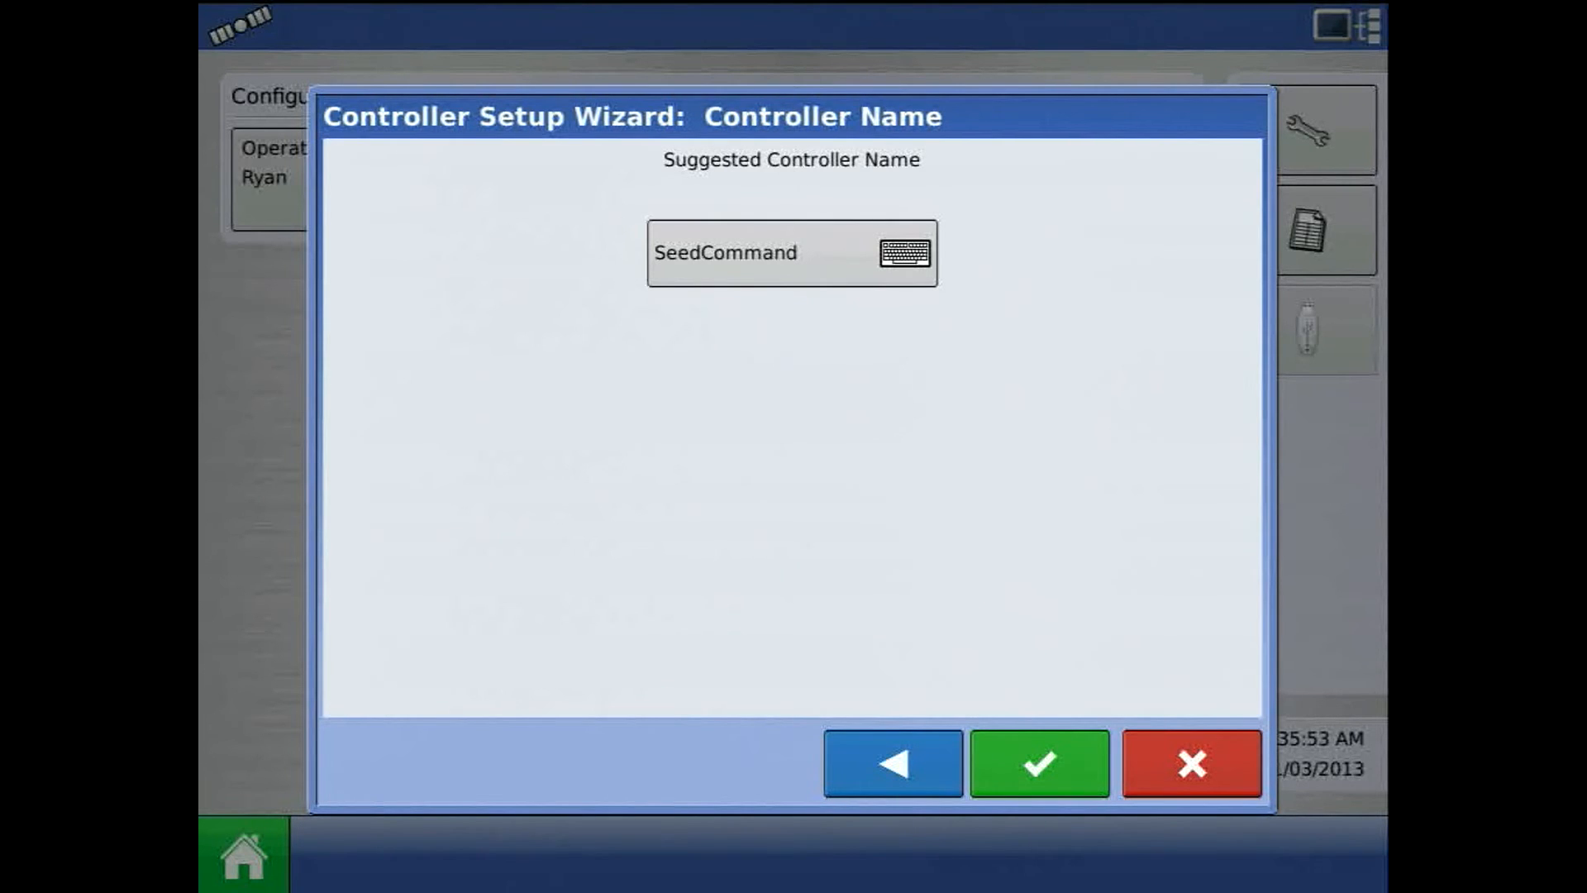
click(1037, 763)
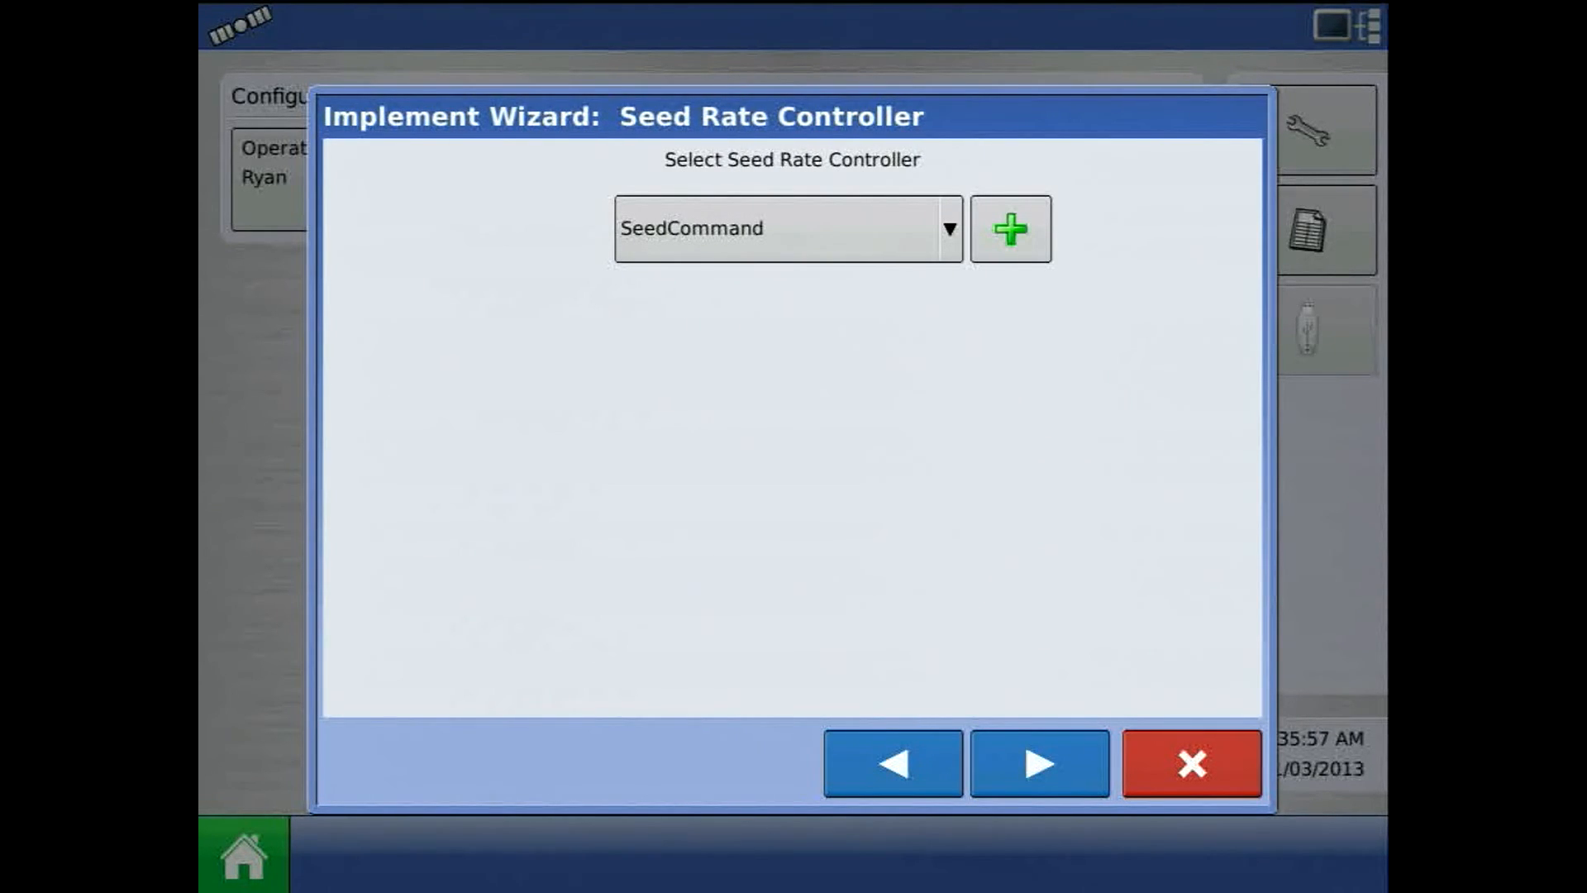
Set the Kinze 3600 planter to 12 rows at 30 in spacing
click(1036, 762)
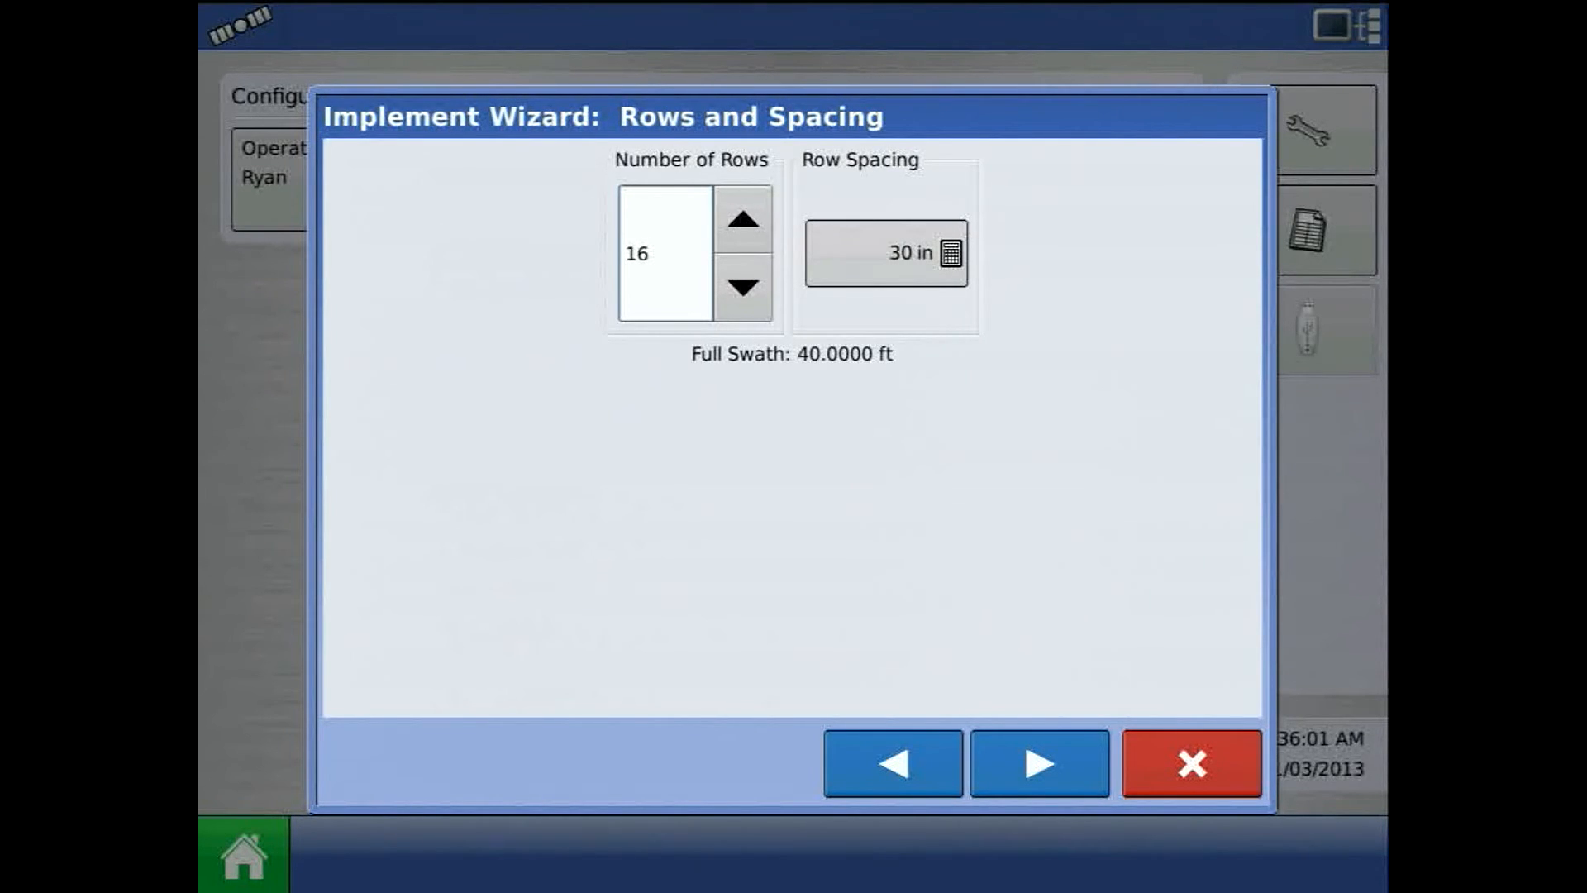
click(743, 288)
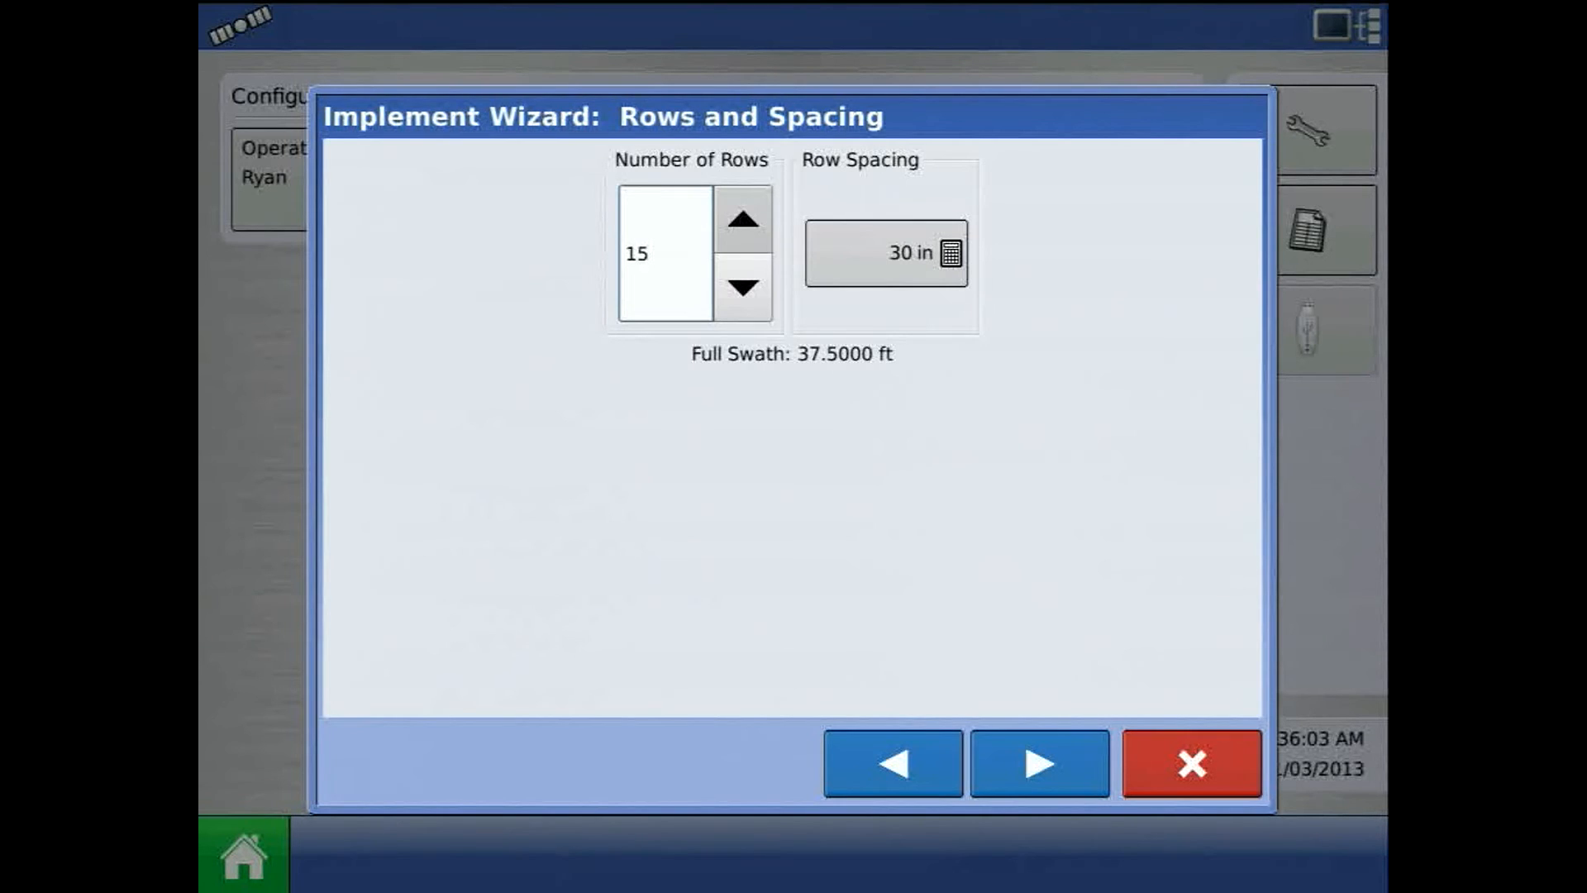
click(743, 288)
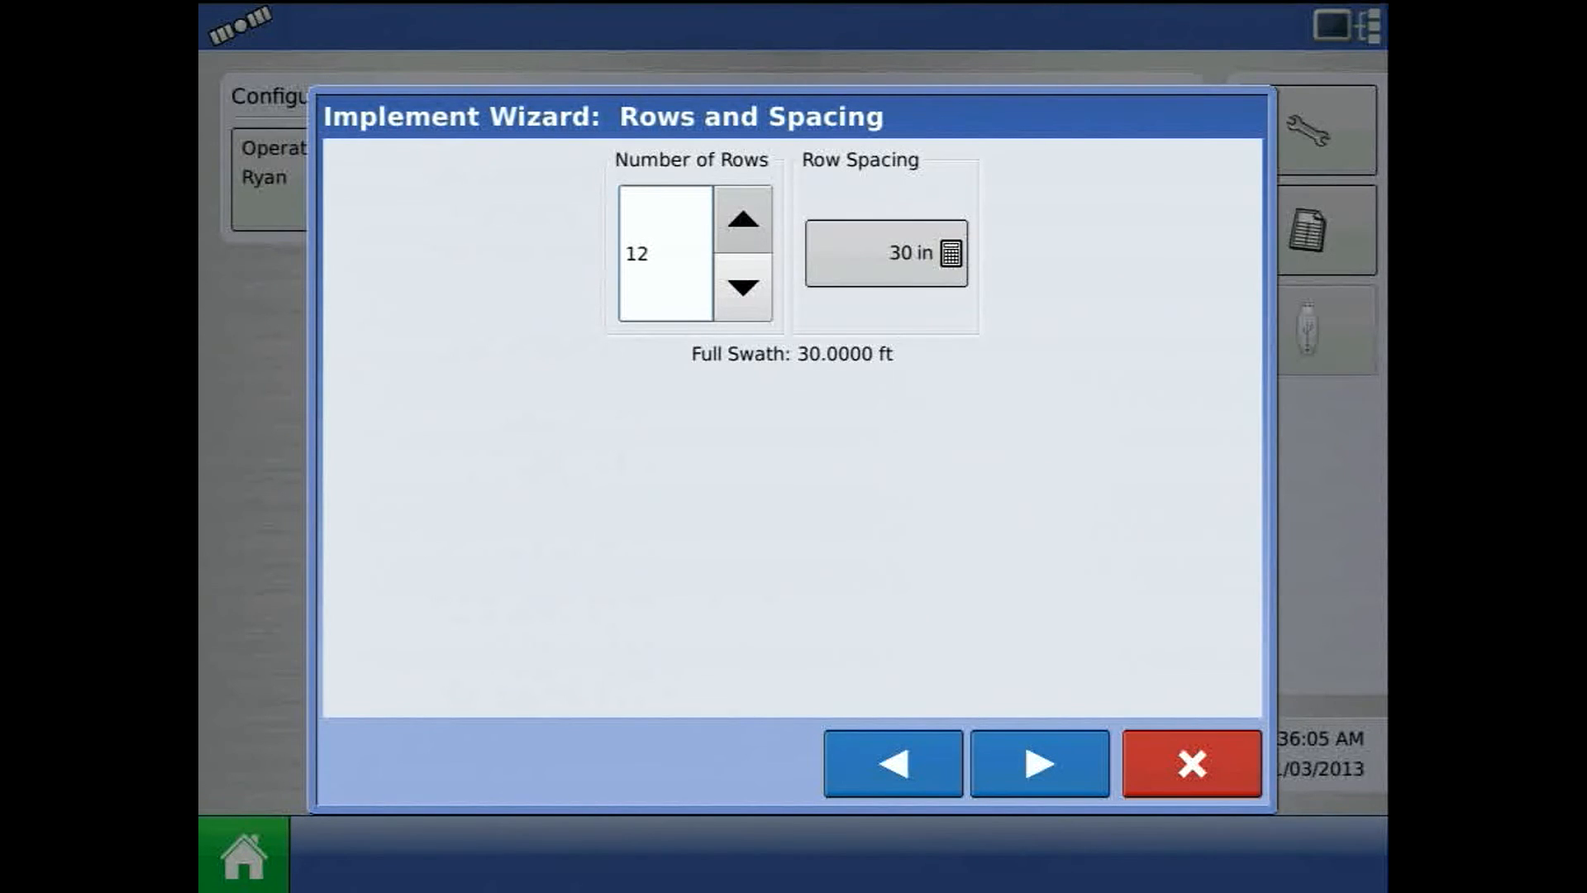
click(1038, 762)
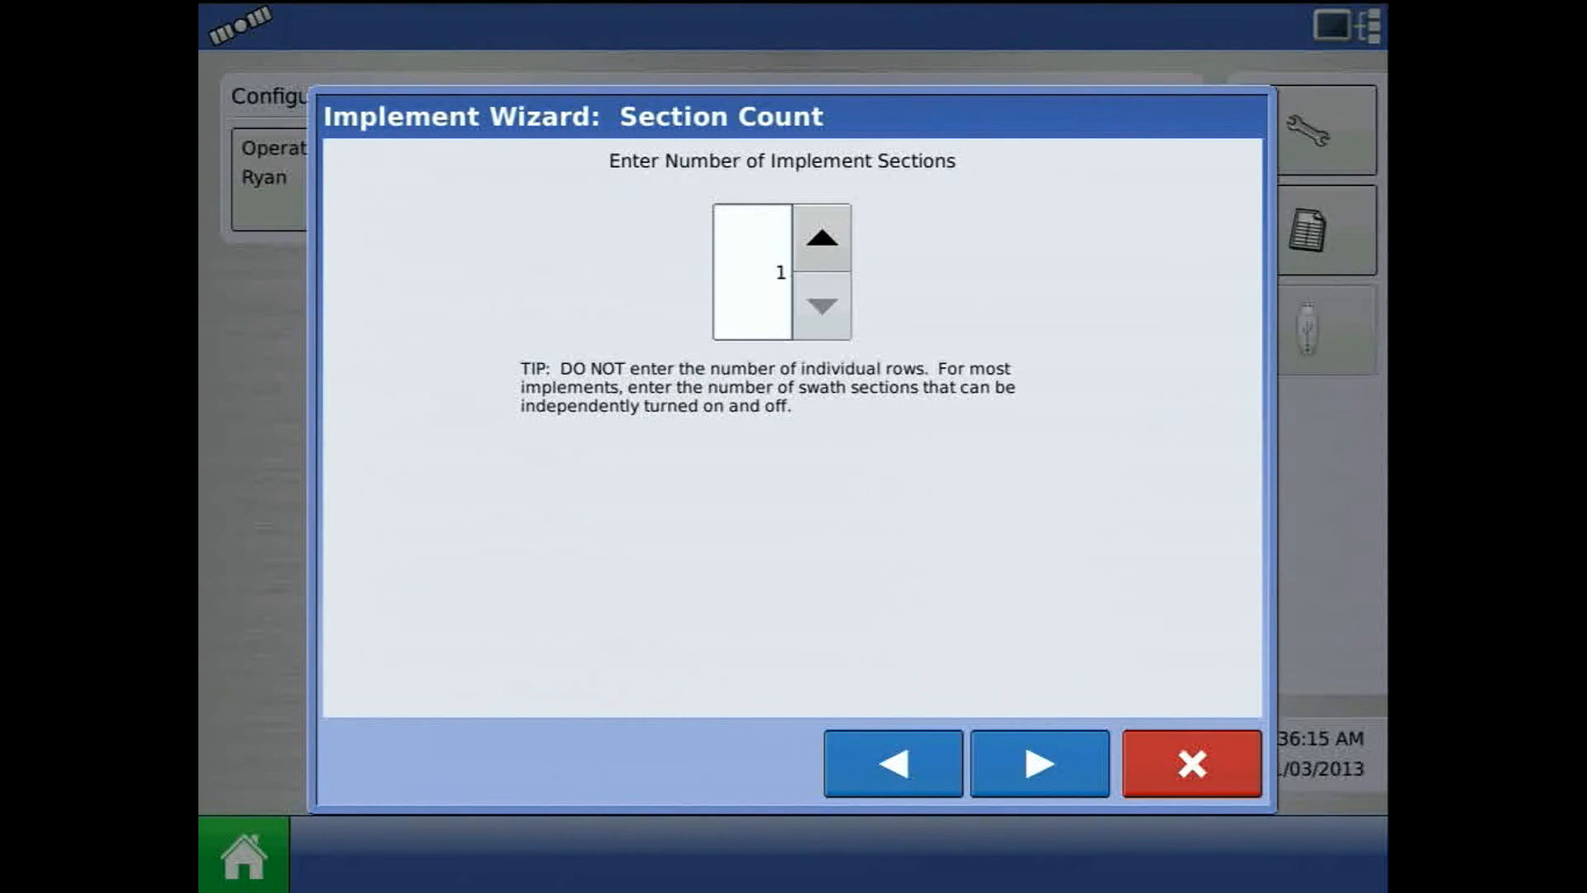
Split the planter into two six-row sections, skip application channels, and keep the Kinze 3600 name
click(824, 236)
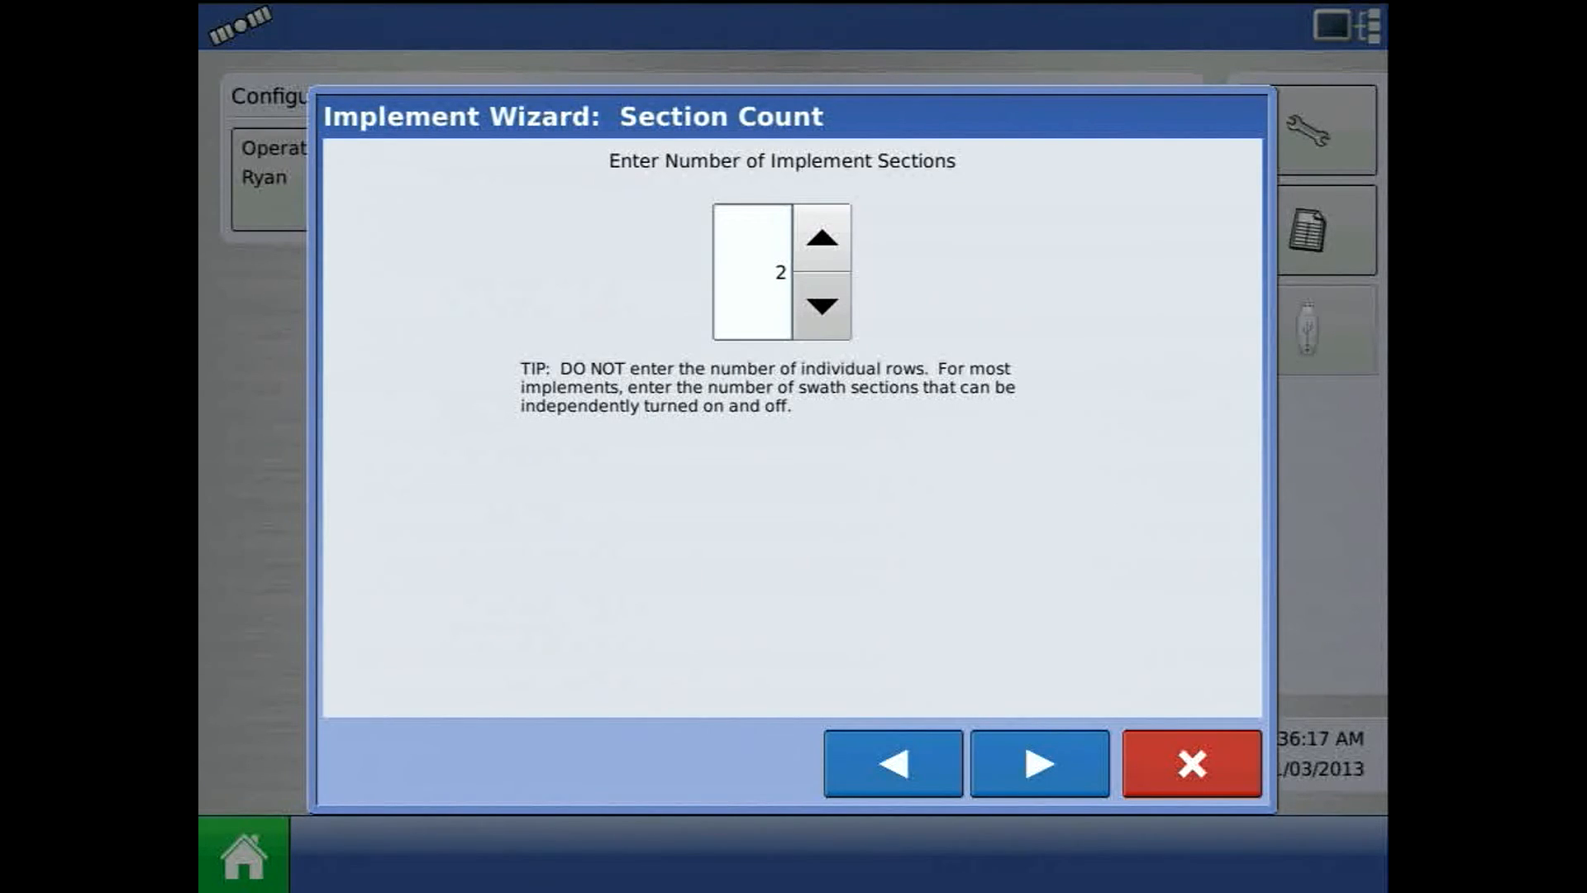
click(1038, 762)
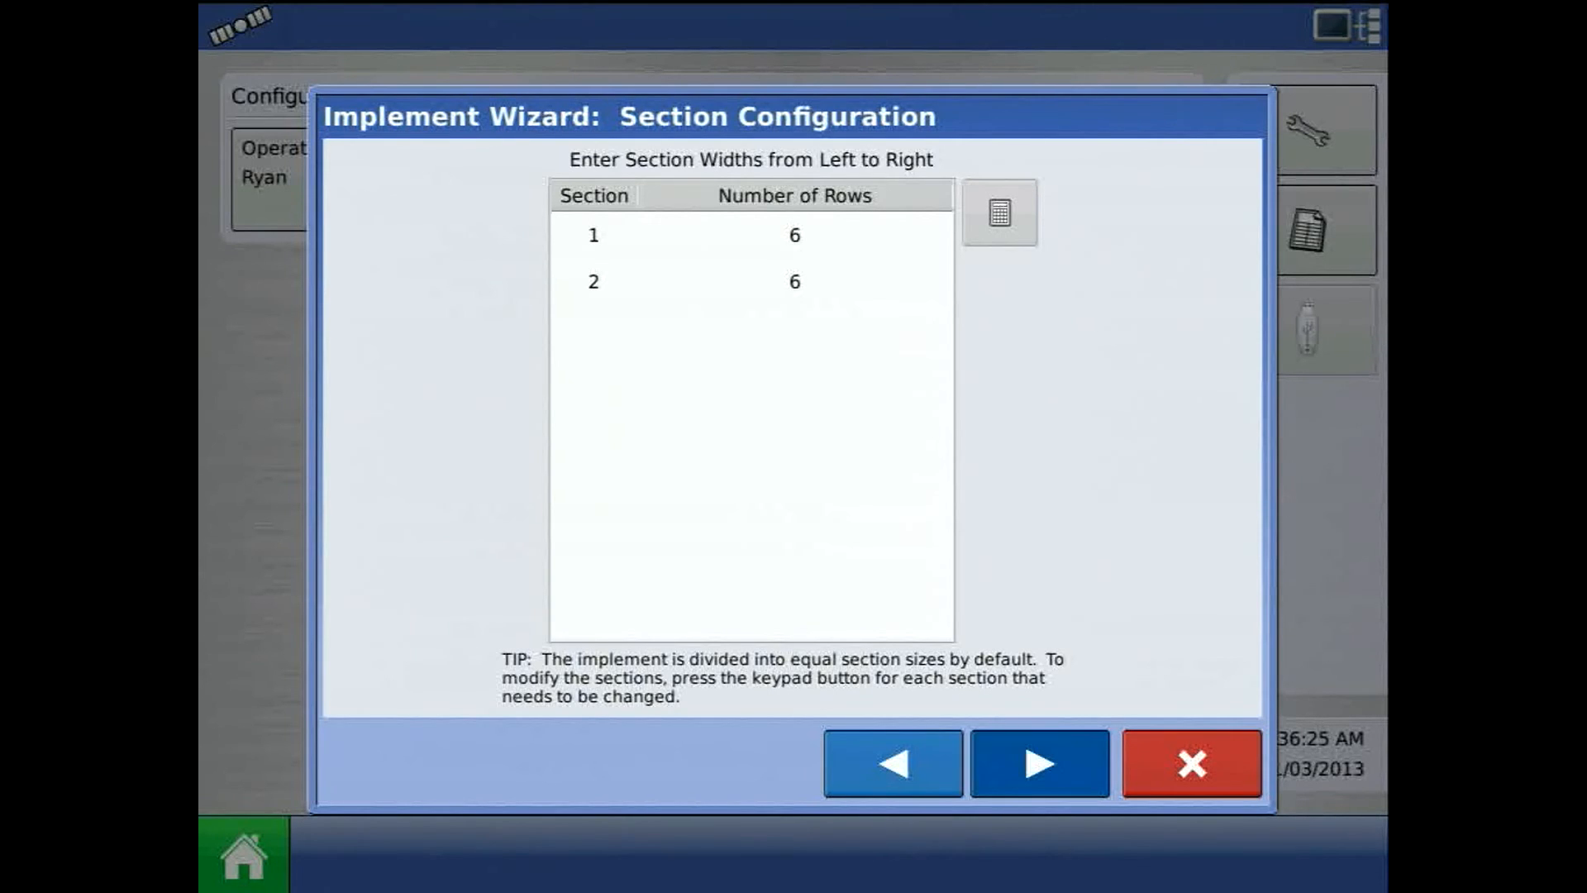
click(1038, 762)
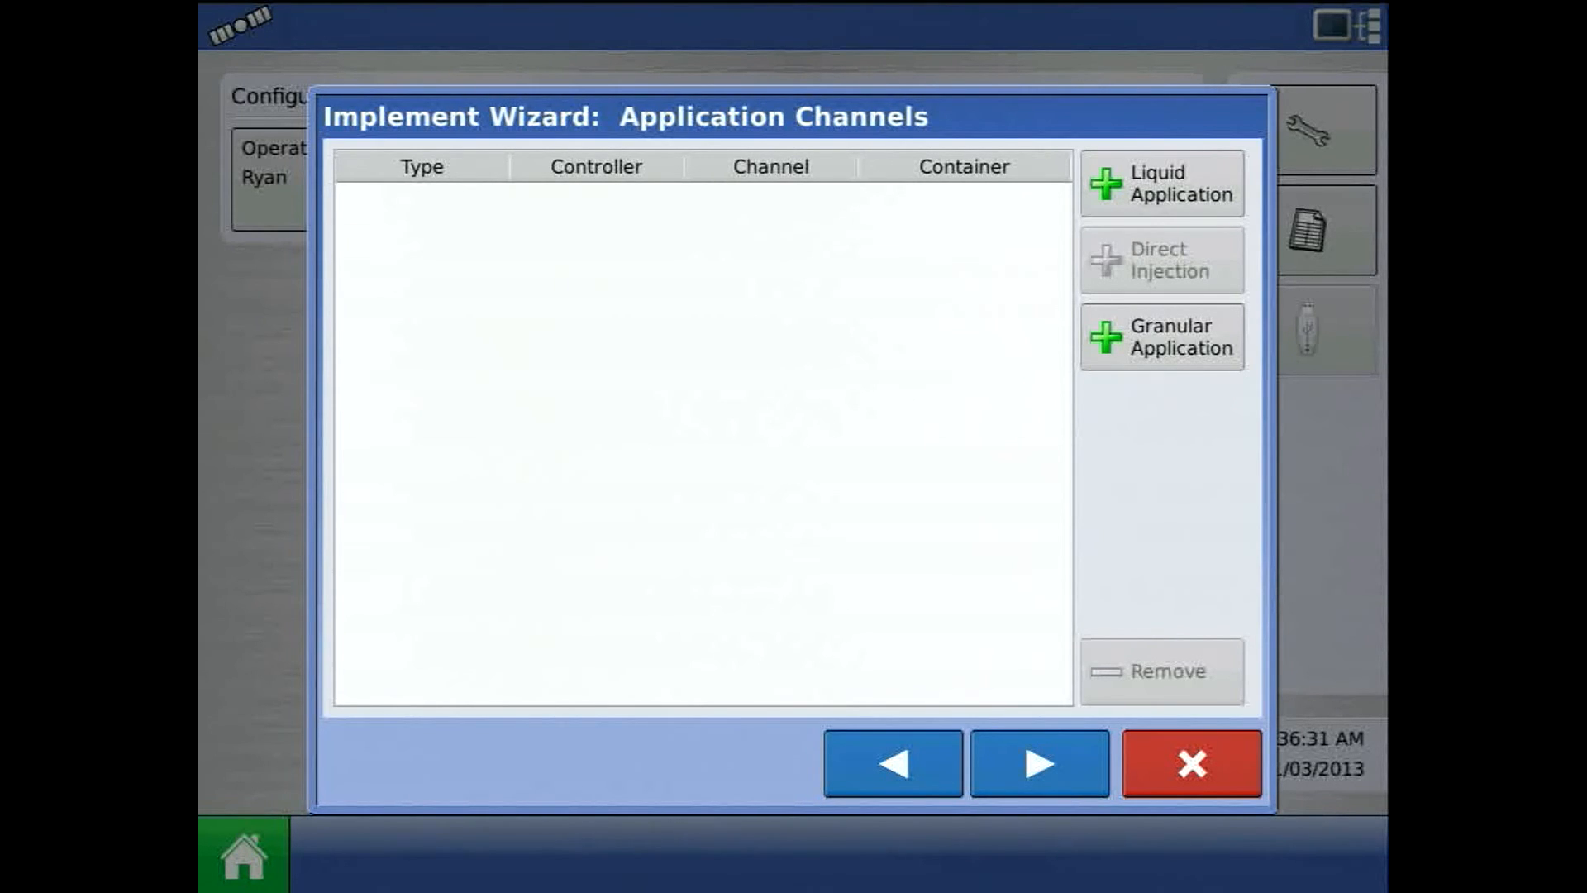
click(1037, 762)
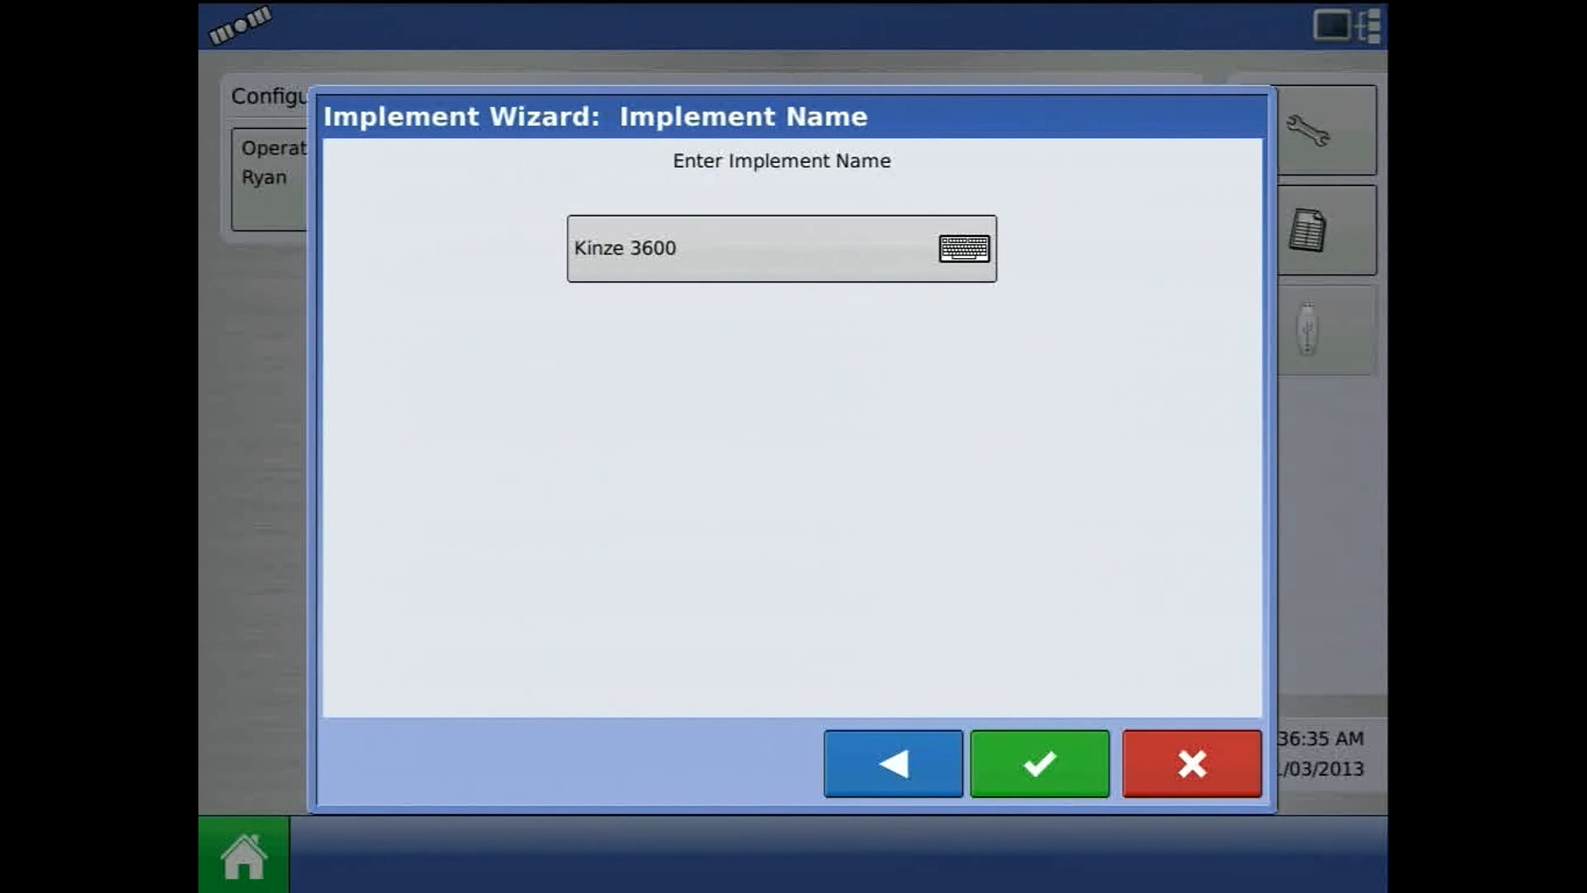
click(1037, 762)
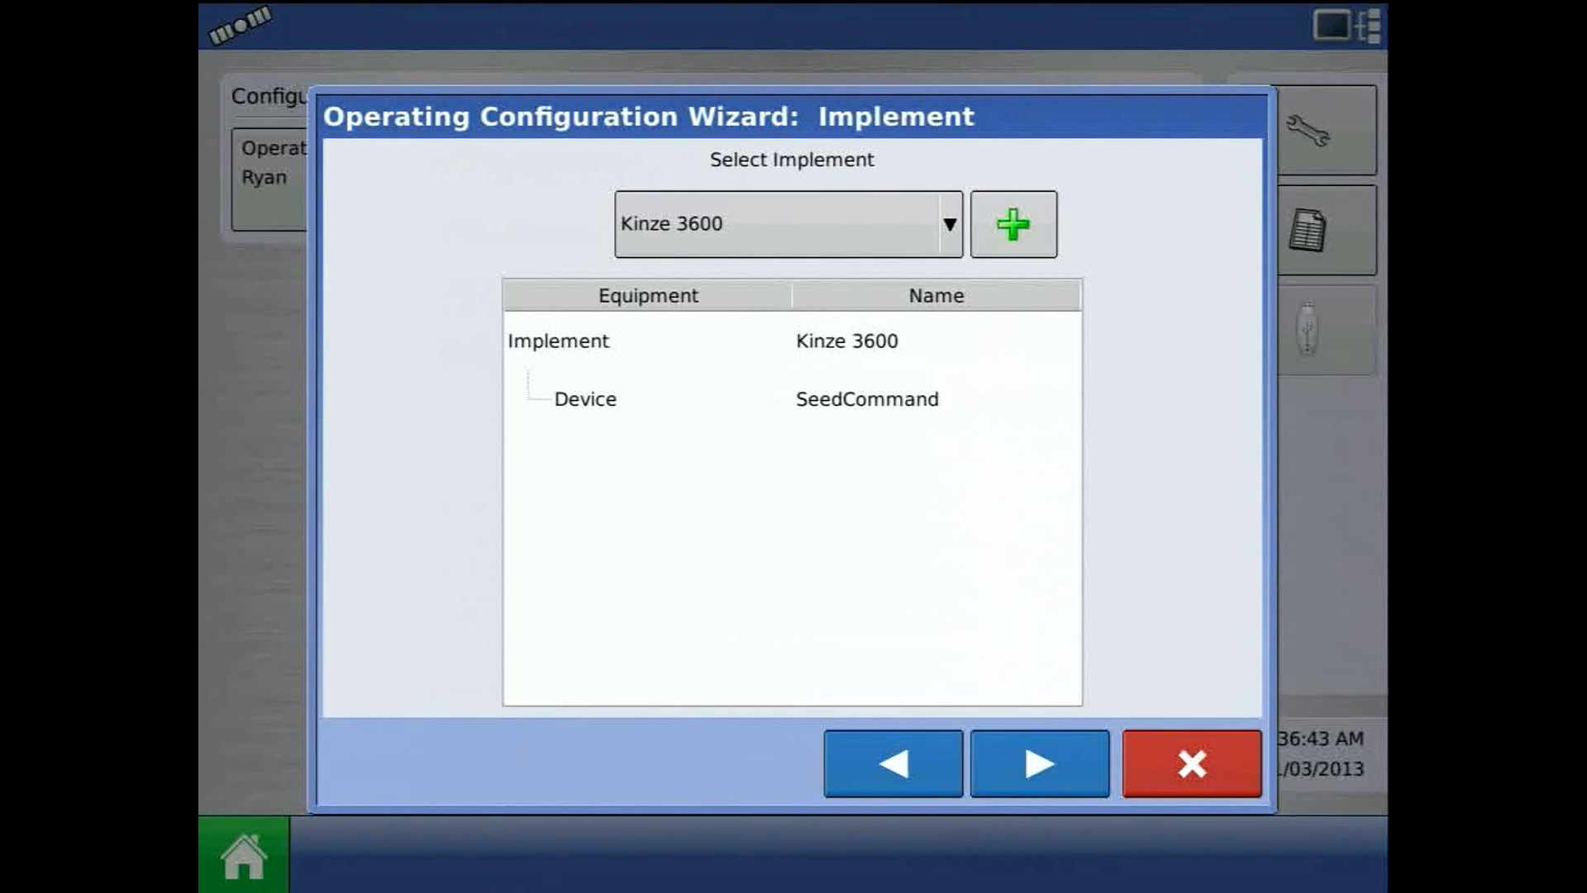
Choose single-variety planting and Display GPS speed, and accept the name 'John Deere 8110, Kinze 3600'
click(1036, 762)
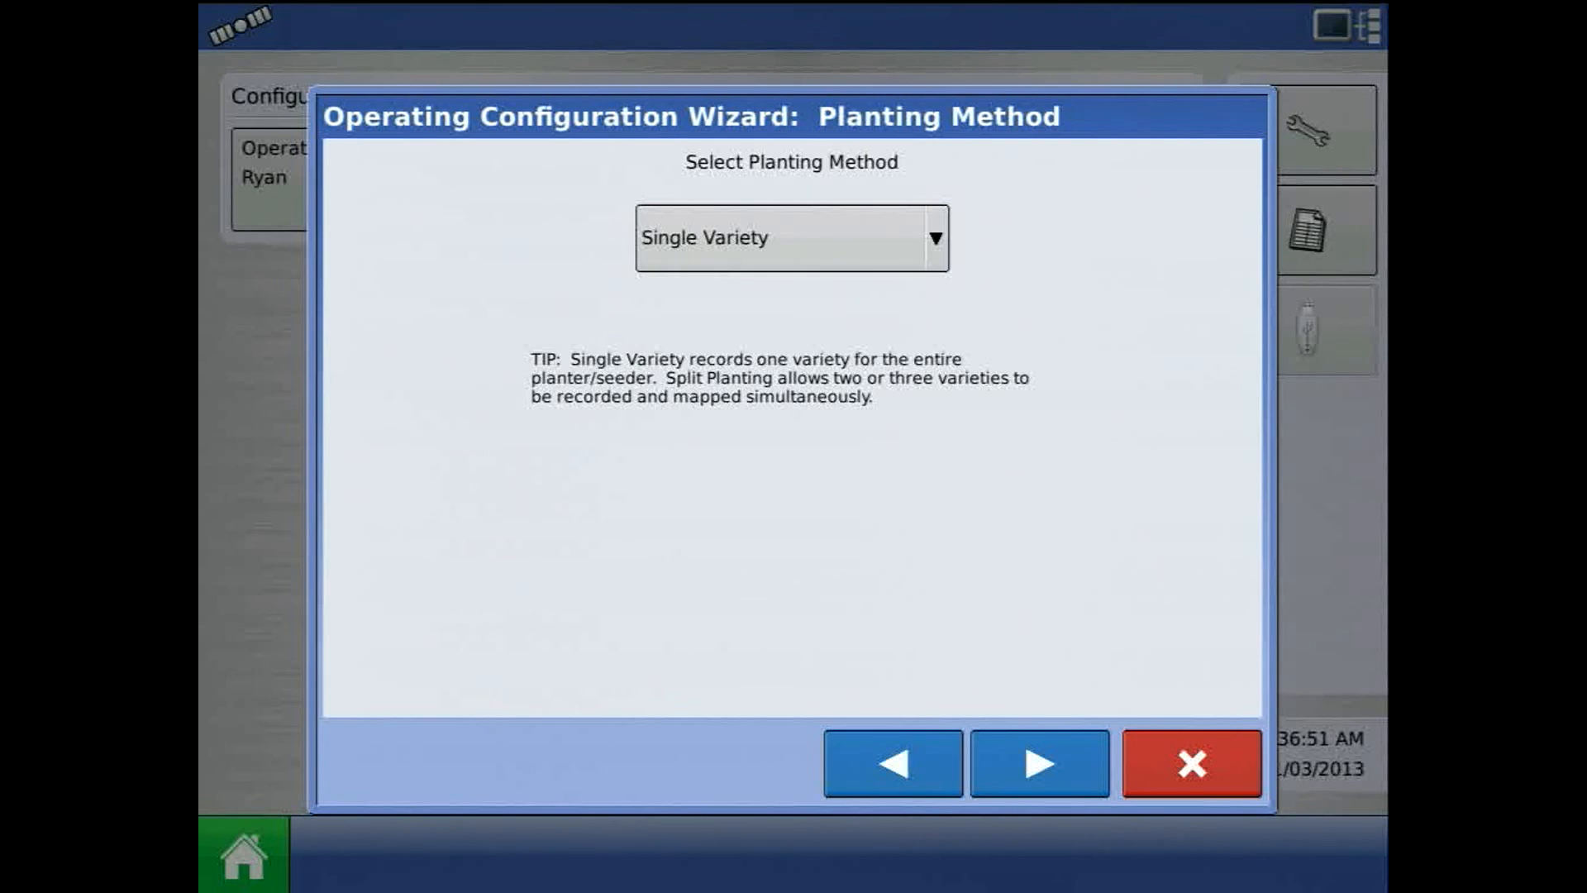
click(1039, 762)
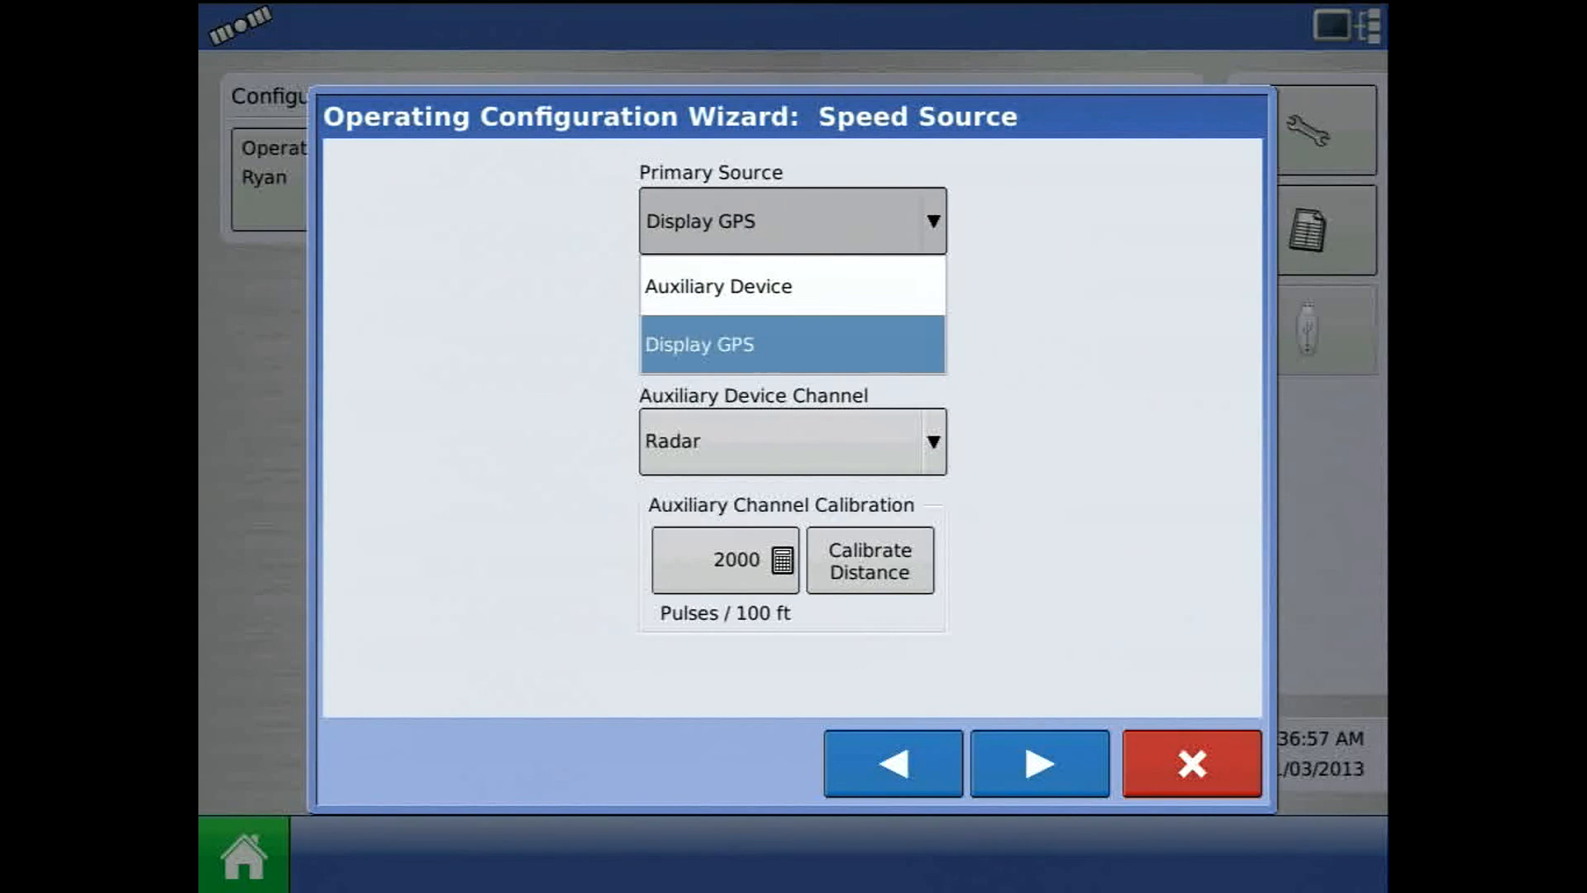
click(718, 285)
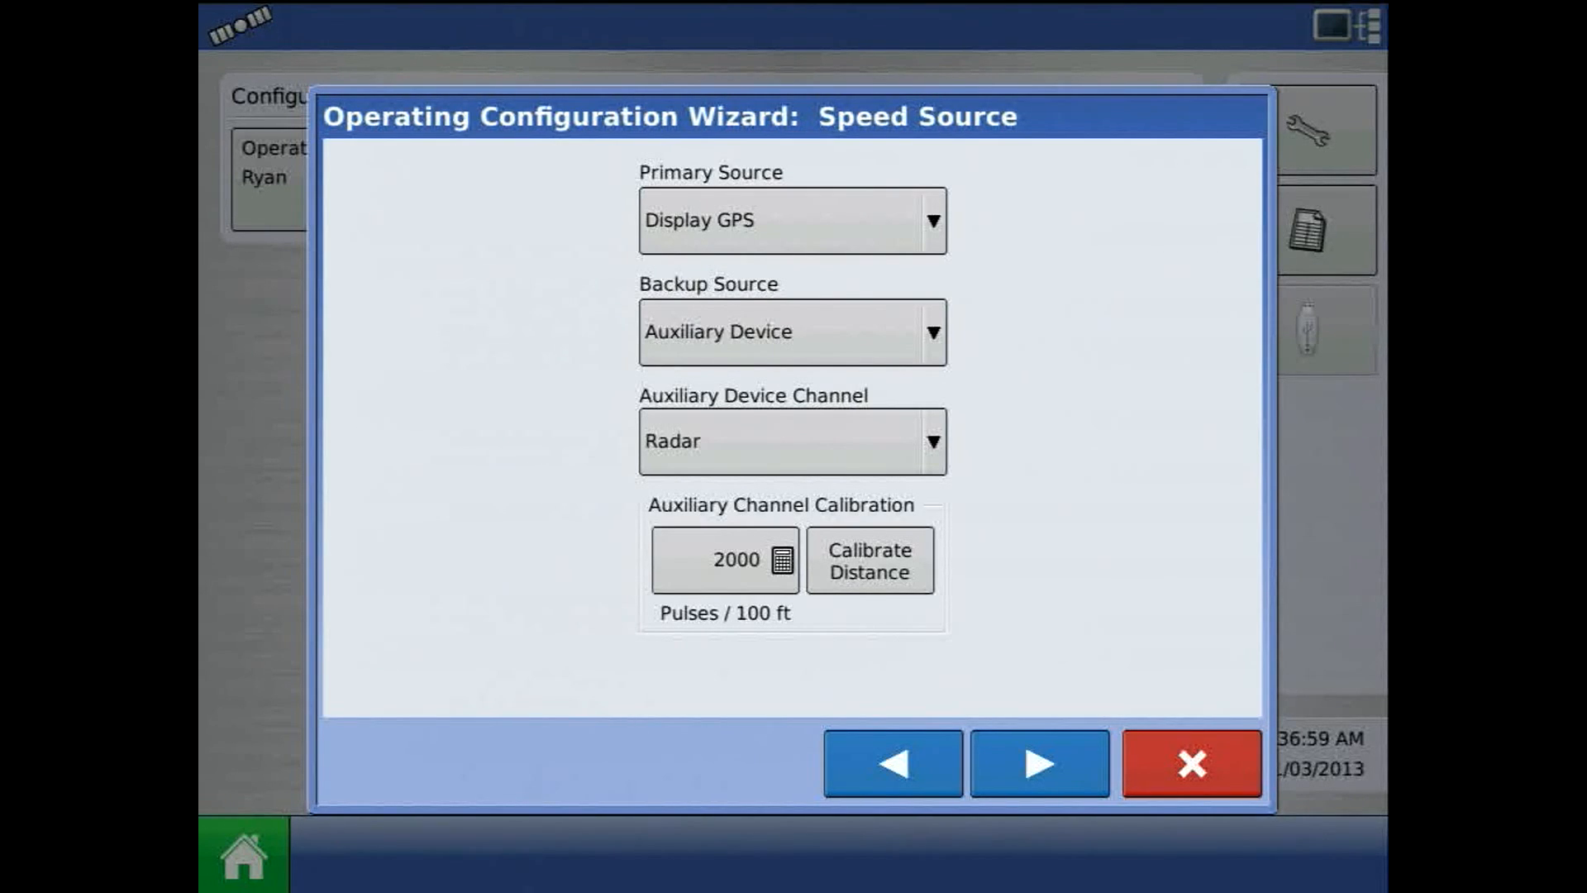
click(1038, 762)
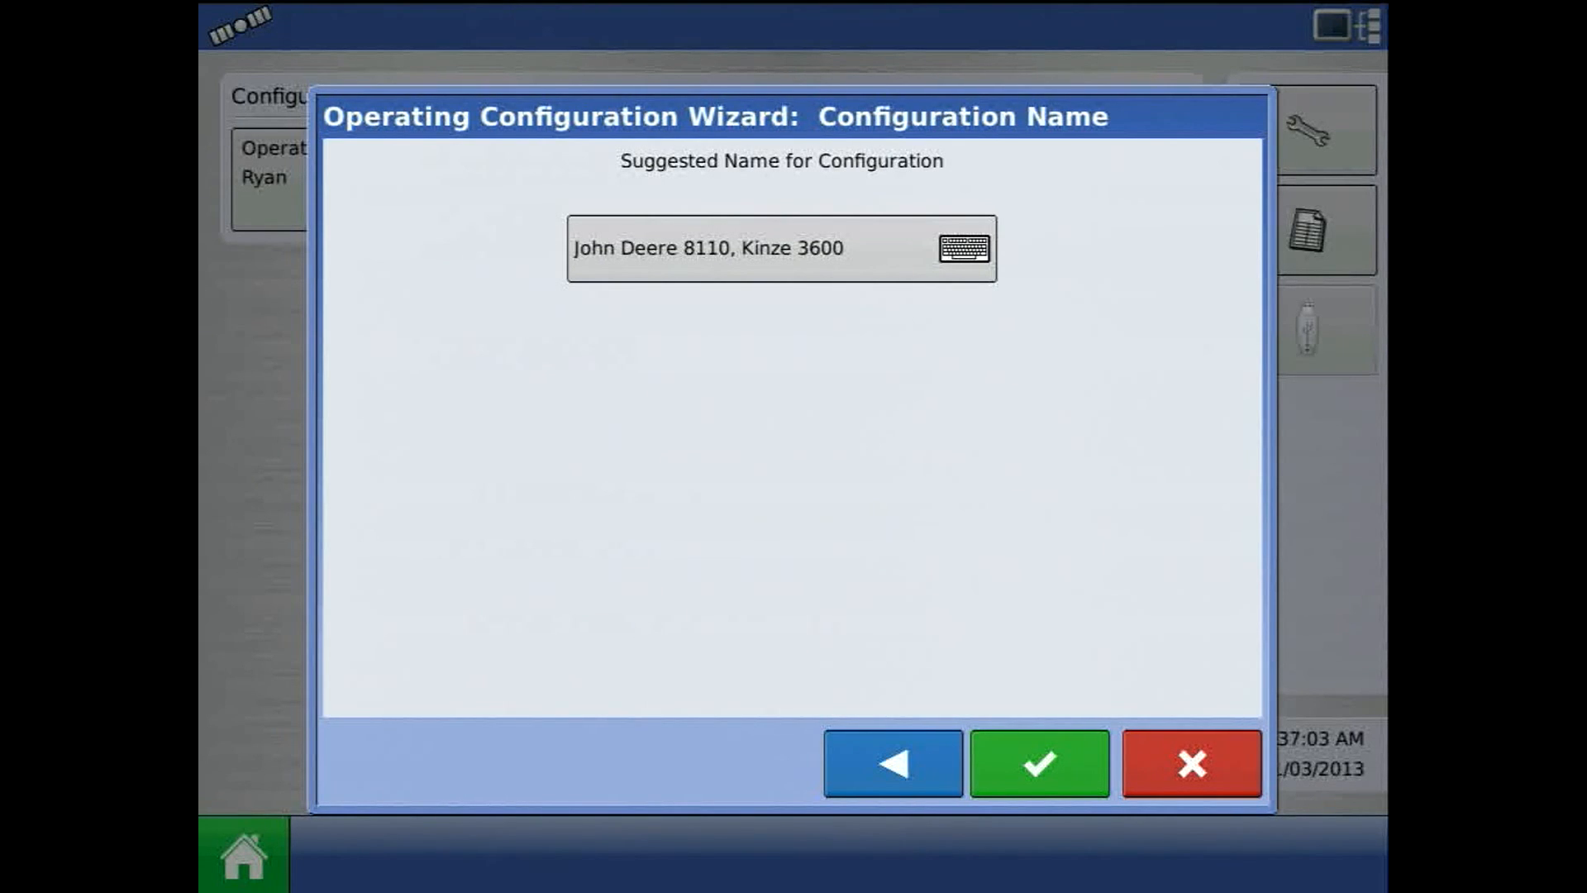
click(1037, 762)
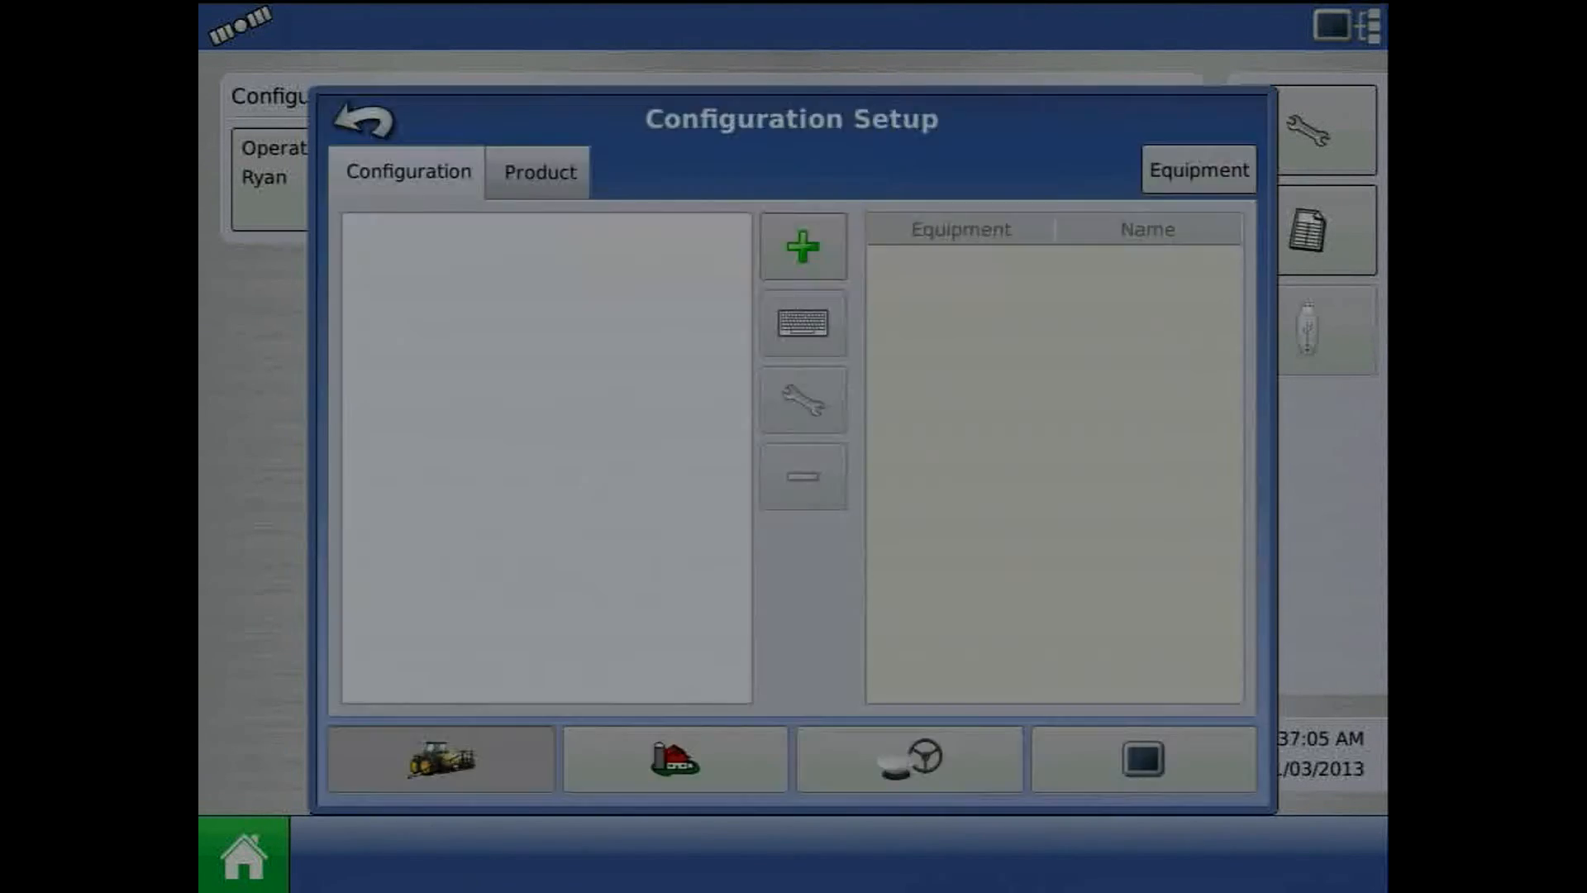